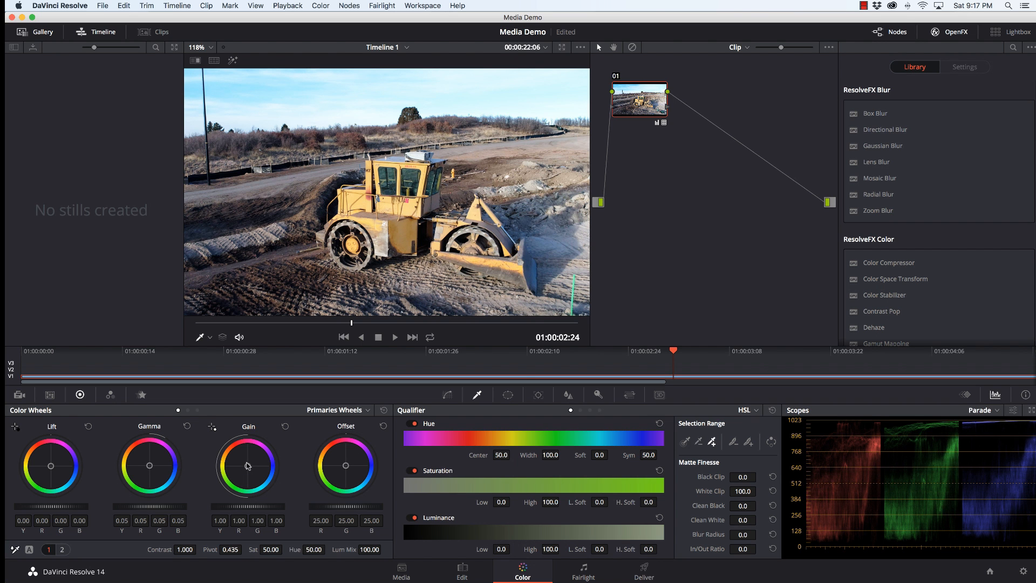
Add serial node 02 after node 01 in the clip's node tree.
{"action": "left_click_drag", "start_coordinate": [248, 466], "coordinate": [248, 488]}
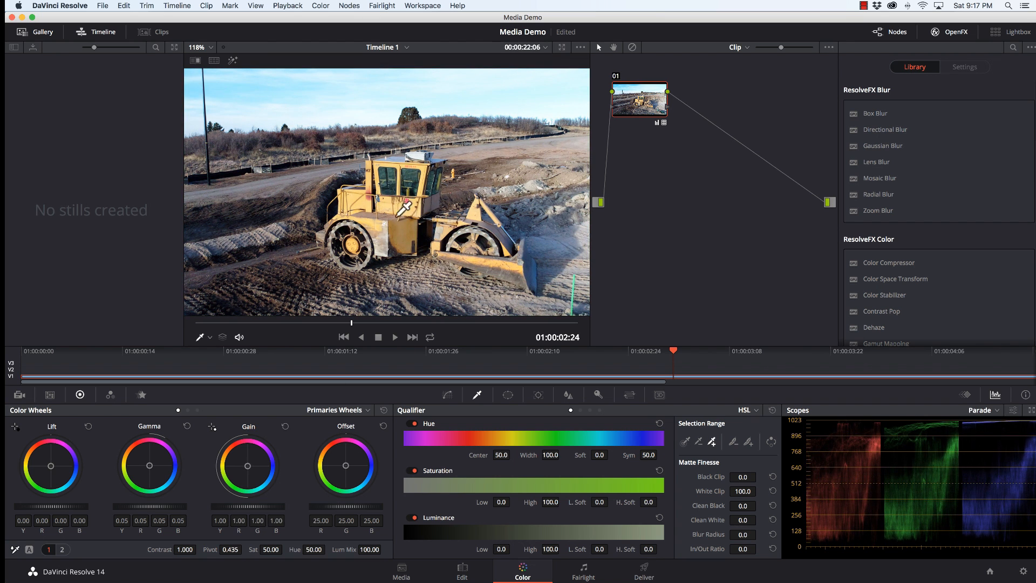
{"action": "mouse_move", "coordinate": [379, 203]}
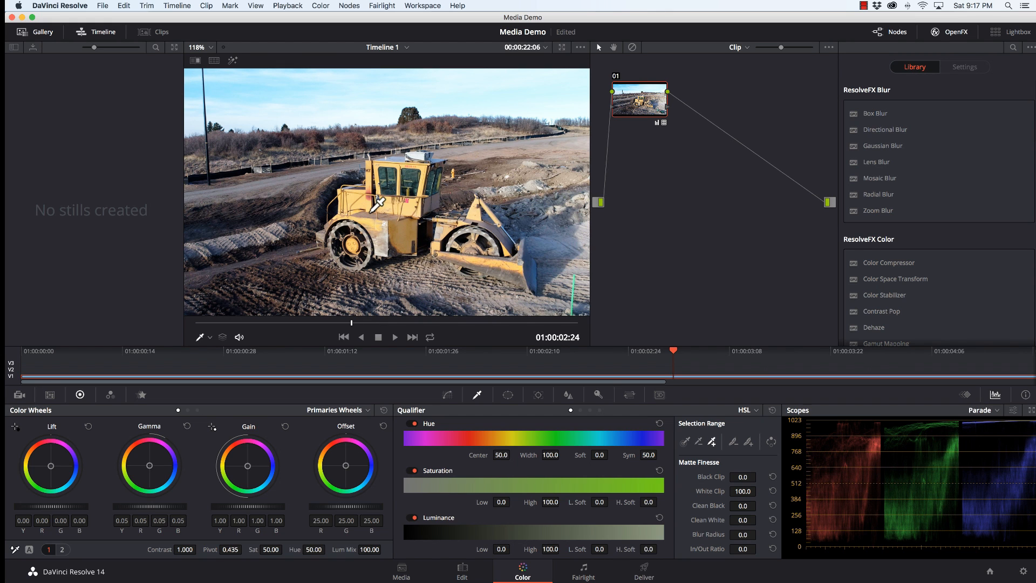
{"action": "mouse_move", "coordinate": [474, 140]}
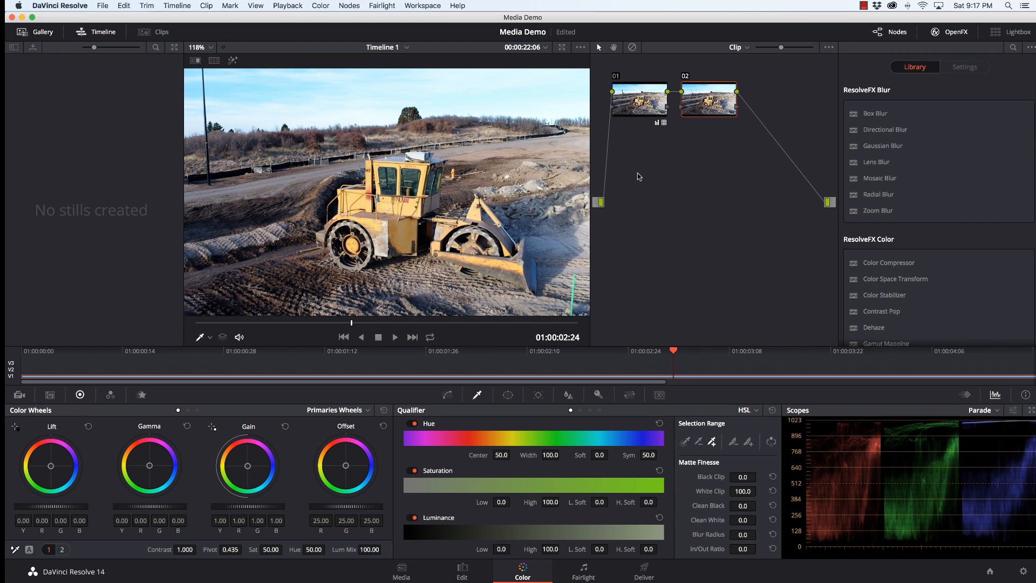
{"action": "mouse_move", "coordinate": [485, 408]}
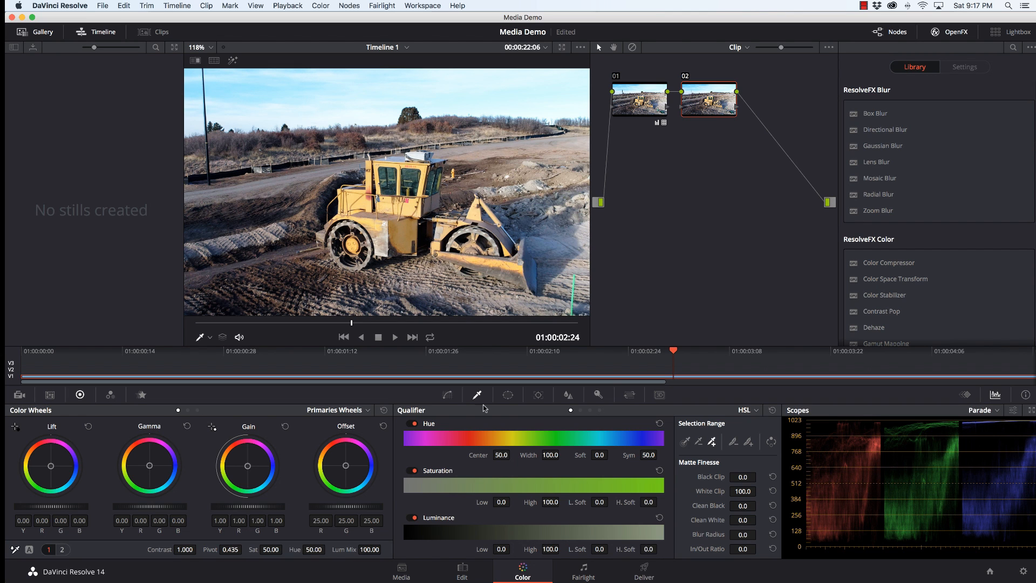
{"action": "mouse_move", "coordinate": [698, 451]}
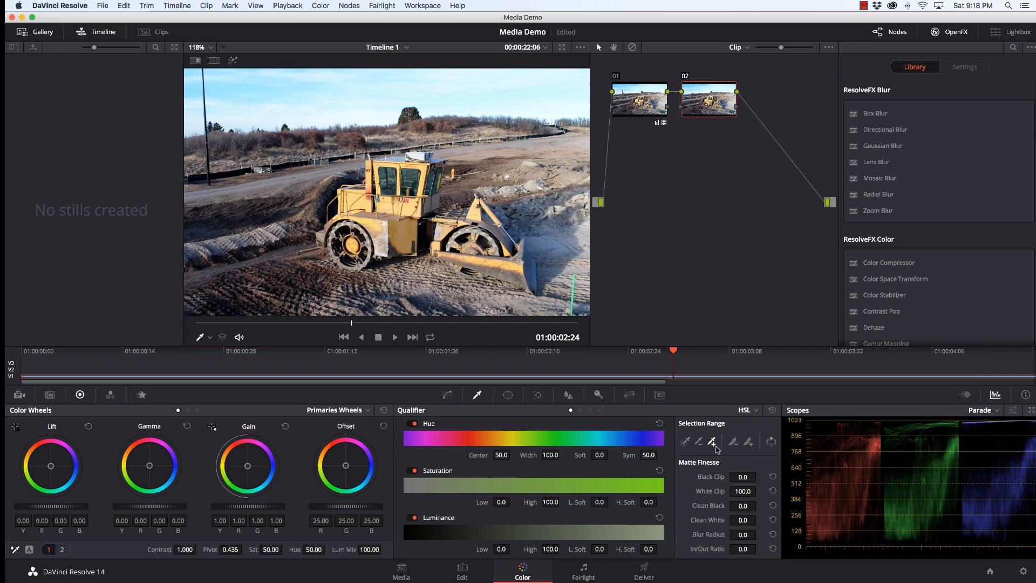
{"action": "mouse_move", "coordinate": [717, 449]}
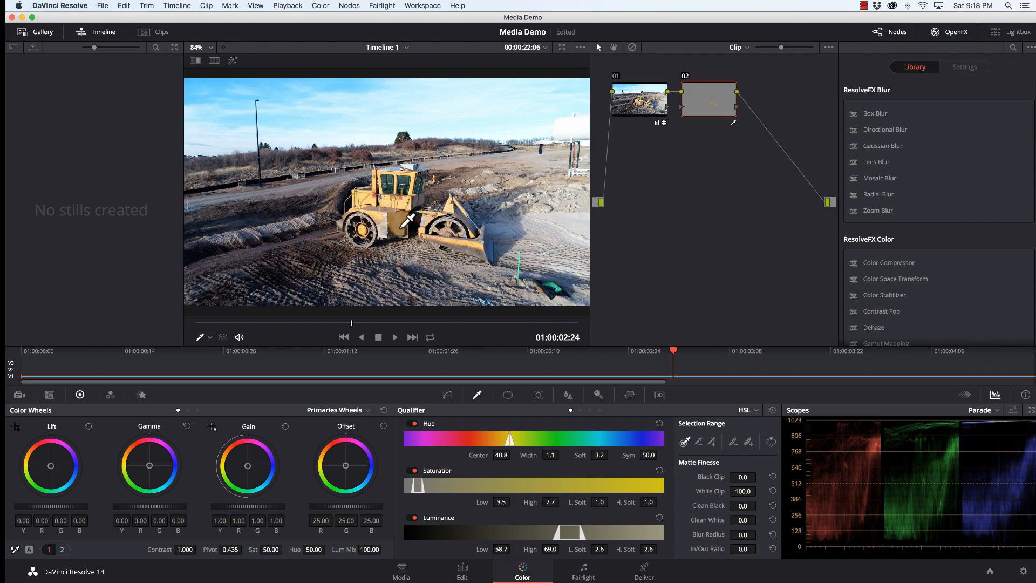
Sample the tractor's yellow paint with the qualifier eyedropper on node 02.
{"action": "left_click", "coordinate": [211, 46]}
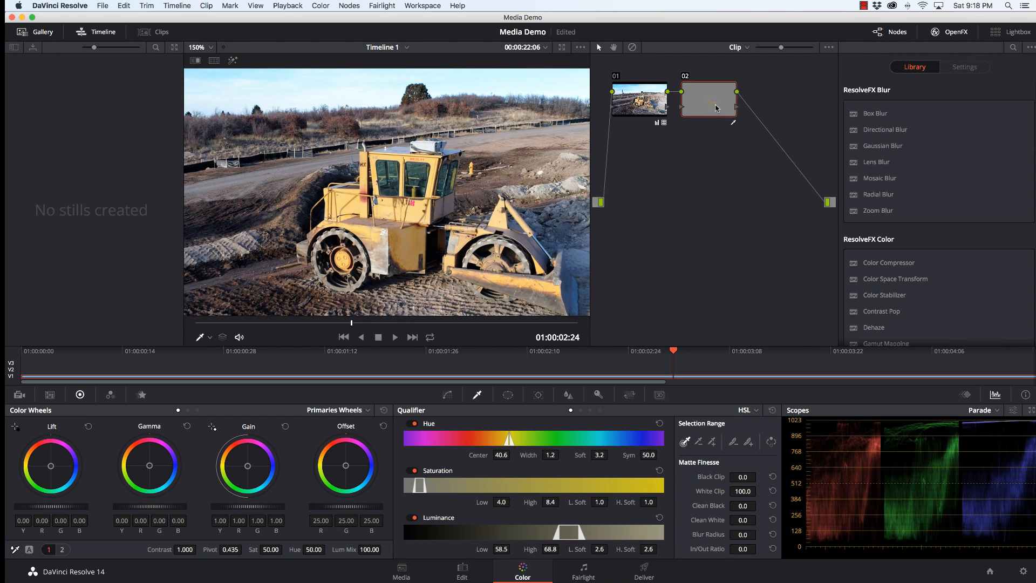
{"action": "mouse_move", "coordinate": [709, 116]}
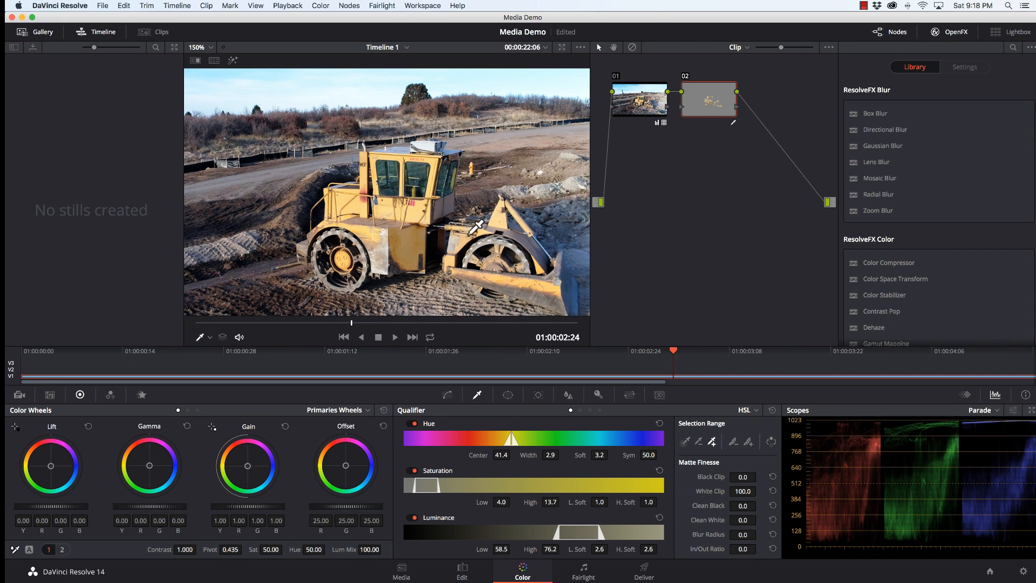
{"action": "mouse_move", "coordinate": [506, 207]}
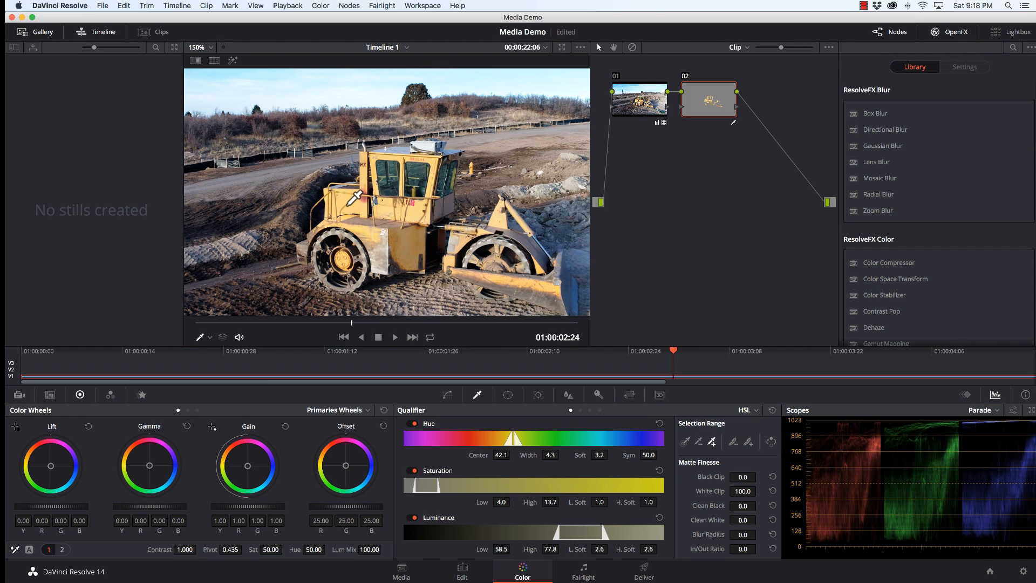
{"action": "mouse_move", "coordinate": [352, 195]}
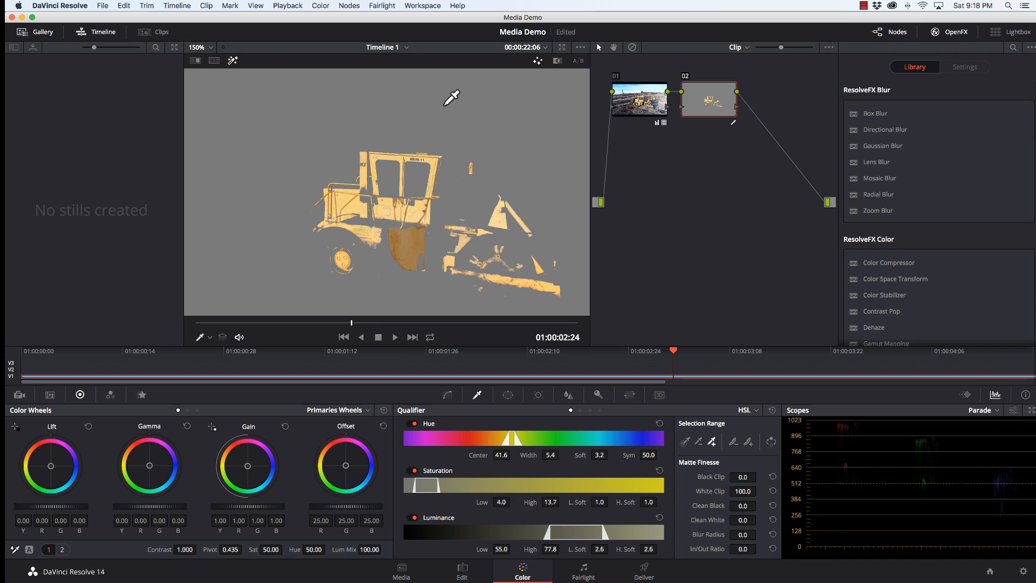
{"action": "mouse_move", "coordinate": [475, 159]}
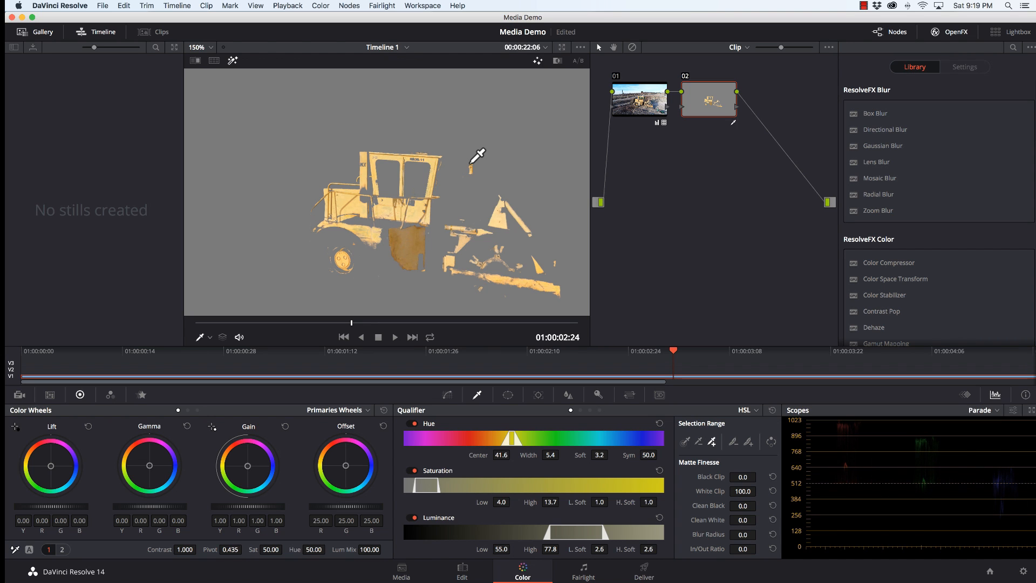
{"action": "mouse_move", "coordinate": [522, 475]}
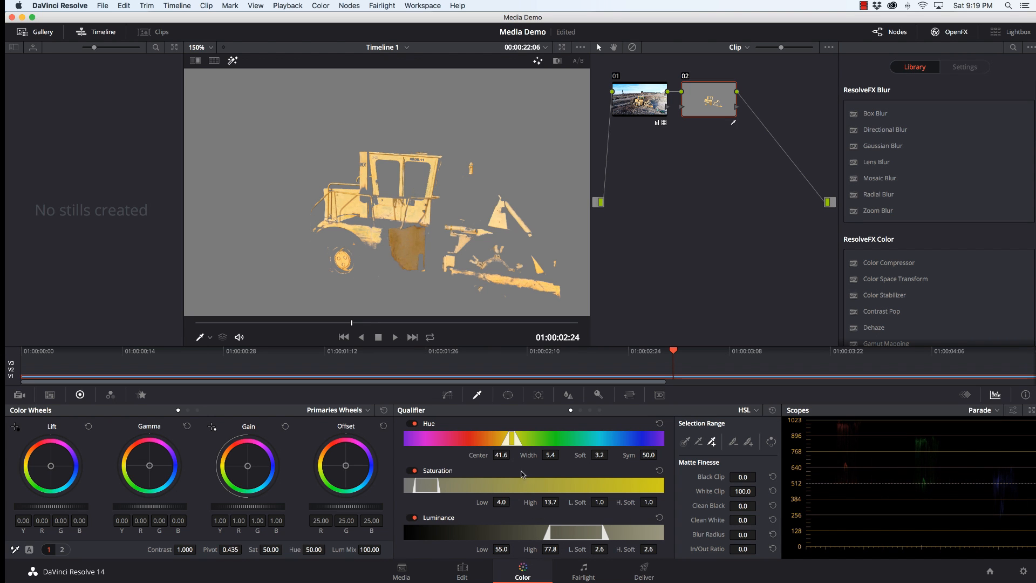
{"action": "mouse_move", "coordinate": [514, 458]}
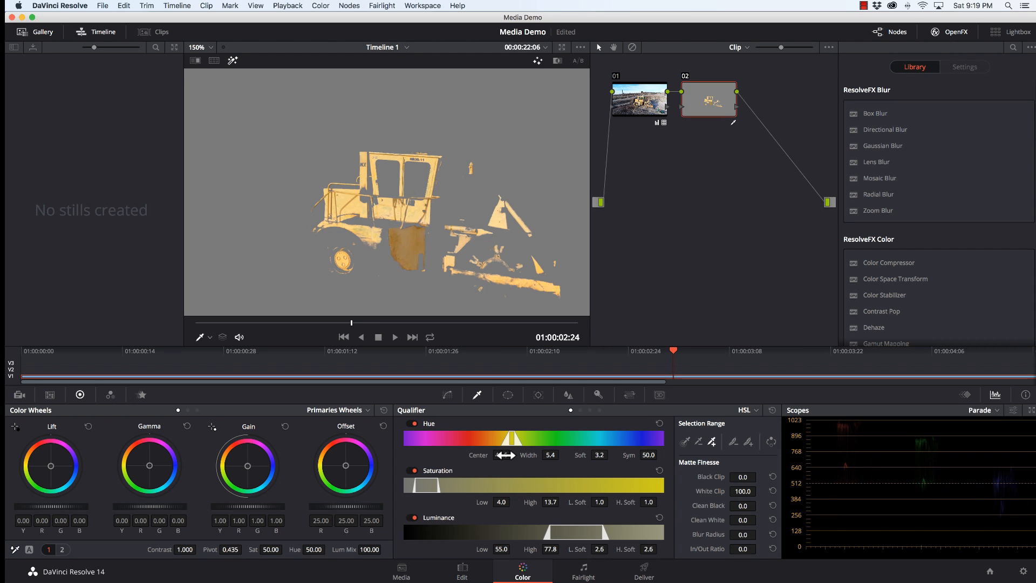
Widen the qualifier Hue Width to about 18.3 to include more of the yellow body.
{"action": "left_click_drag", "start_coordinate": [505, 454], "coordinate": [500, 454]}
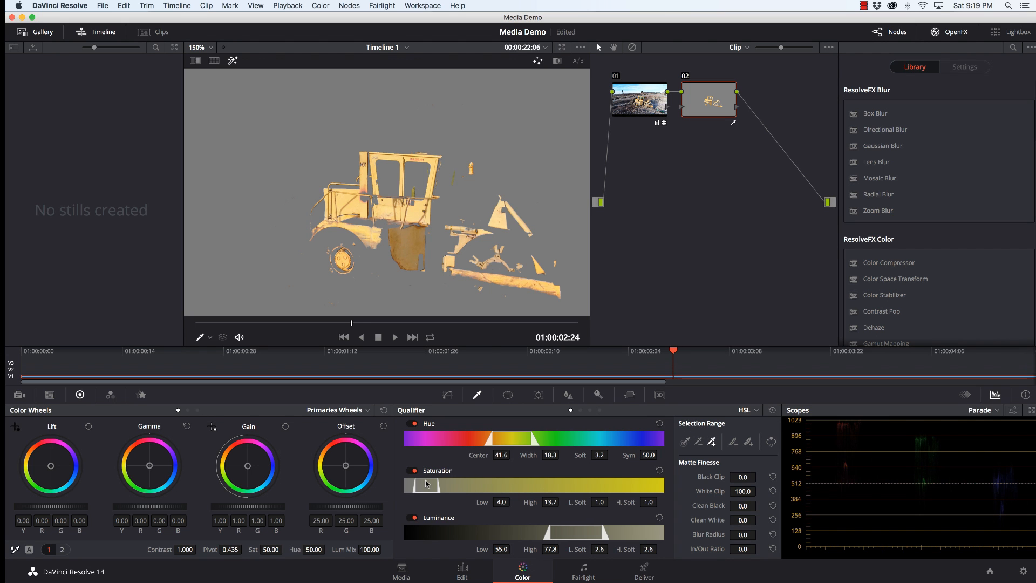
{"action": "mouse_move", "coordinate": [423, 479]}
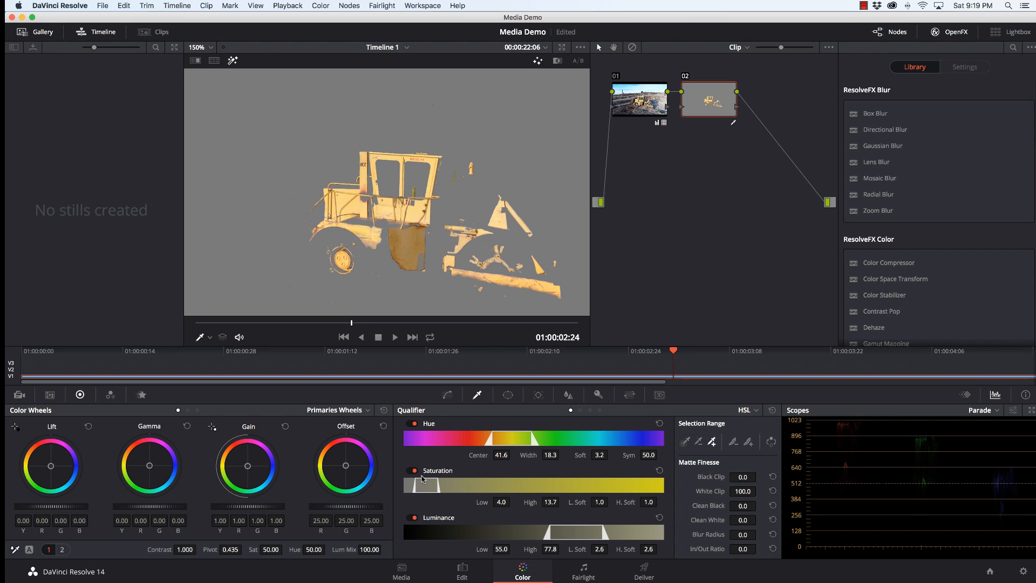
{"action": "mouse_move", "coordinate": [519, 500]}
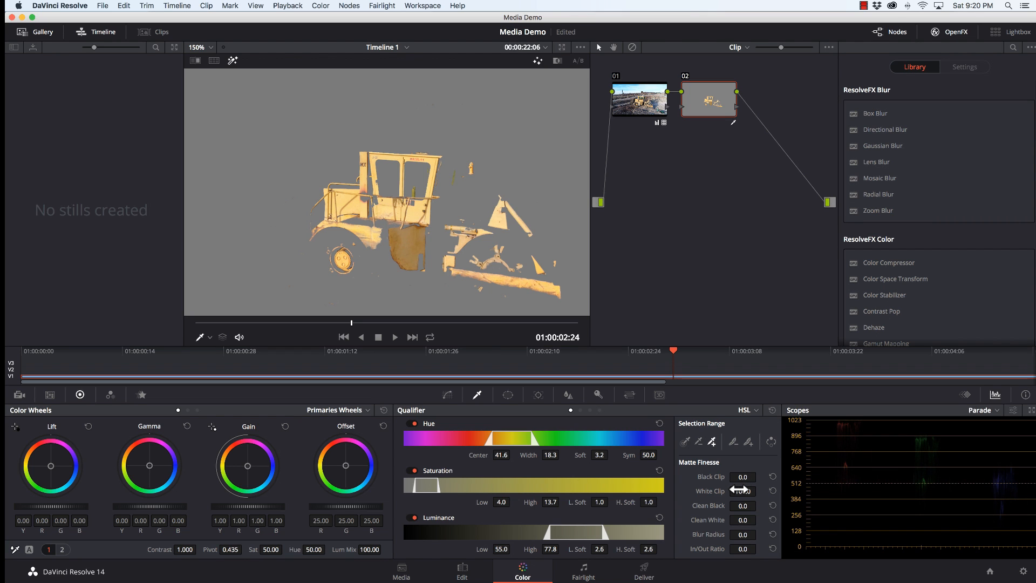
Reset White Clip and raise Clean Black to about 21 to fill the matte's dark holes.
{"action": "left_click_drag", "start_coordinate": [741, 489], "coordinate": [741, 490]}
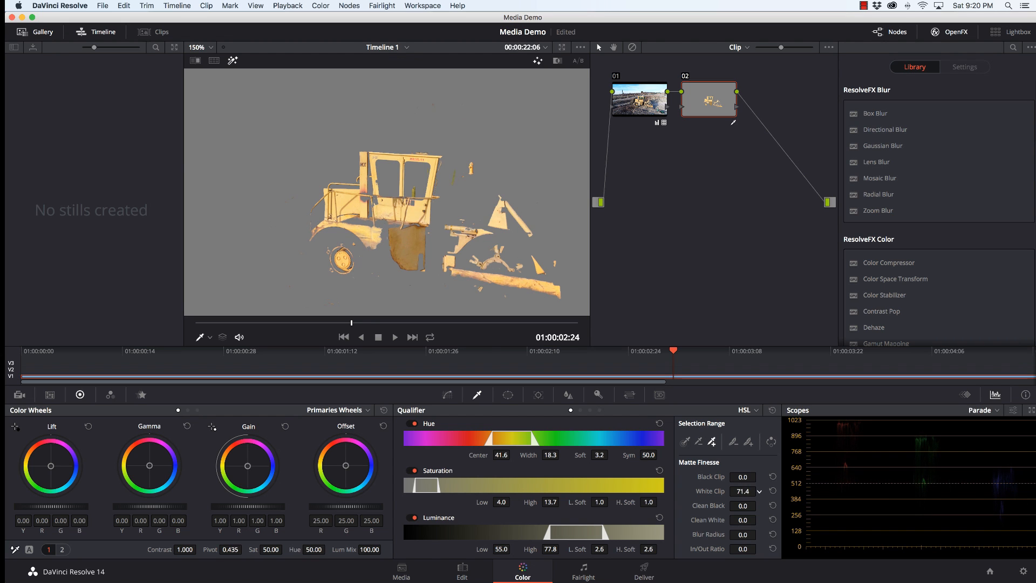
{"action": "left_click", "coordinate": [773, 492]}
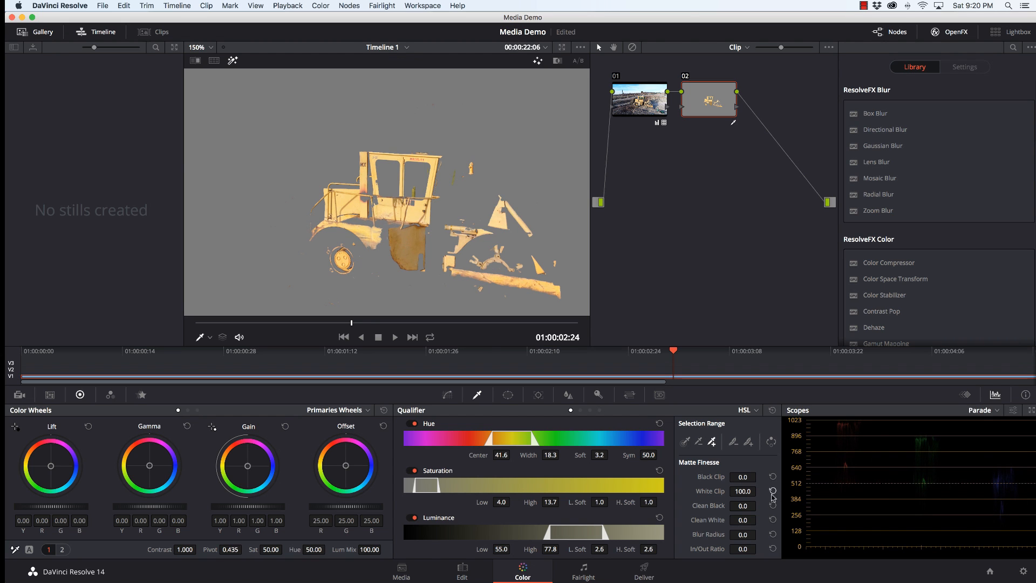
{"action": "left_click", "coordinate": [757, 505]}
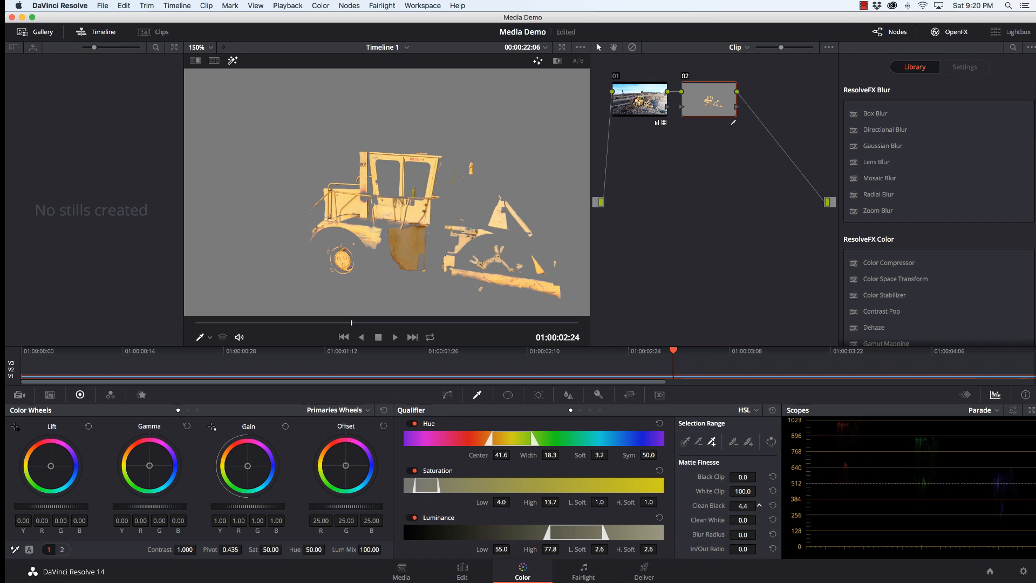
{"action": "left_click", "coordinate": [742, 505]}
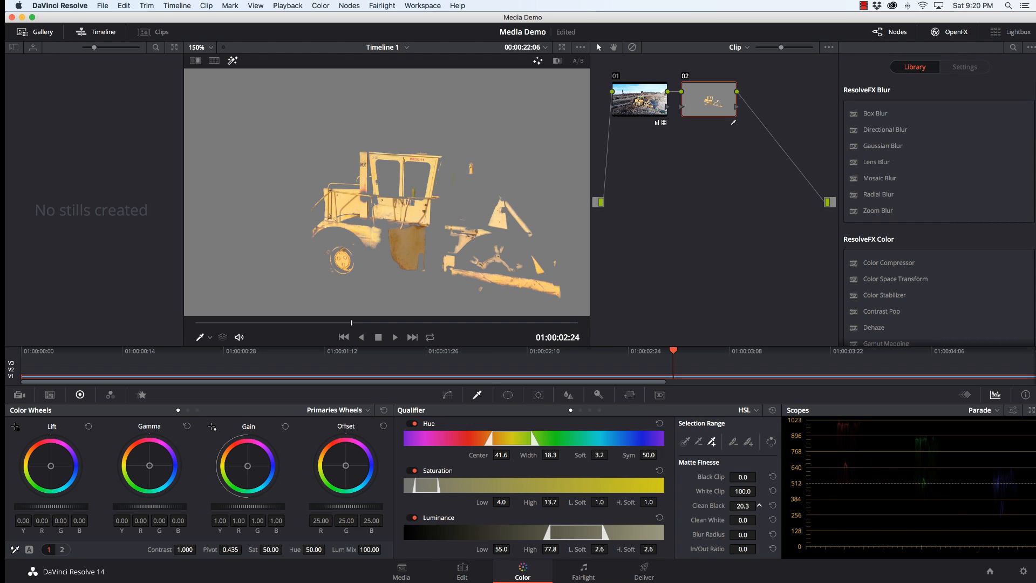
{"action": "left_click", "coordinate": [759, 508]}
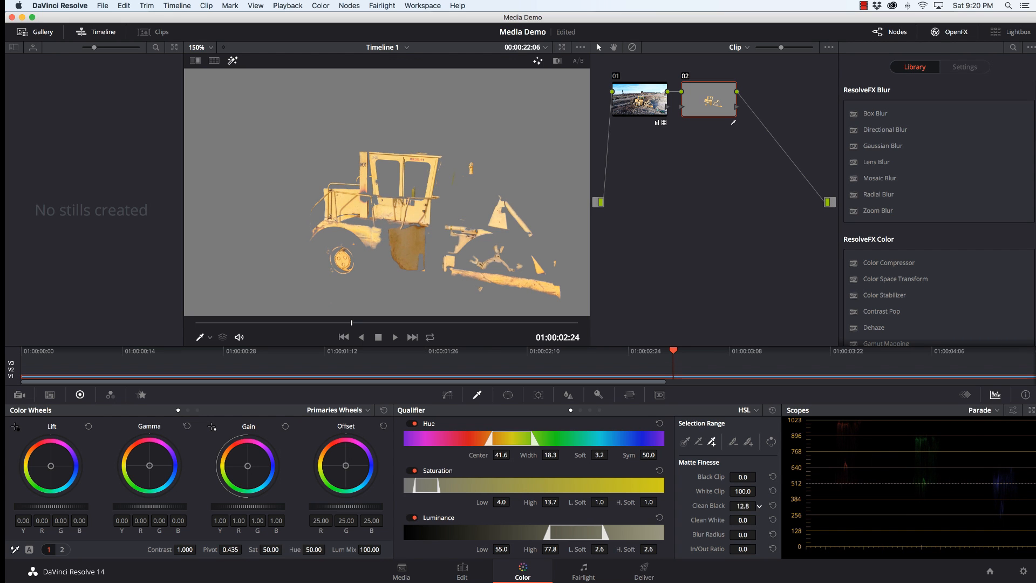
{"action": "left_click", "coordinate": [739, 505]}
{"action": "type", "text": "21"}
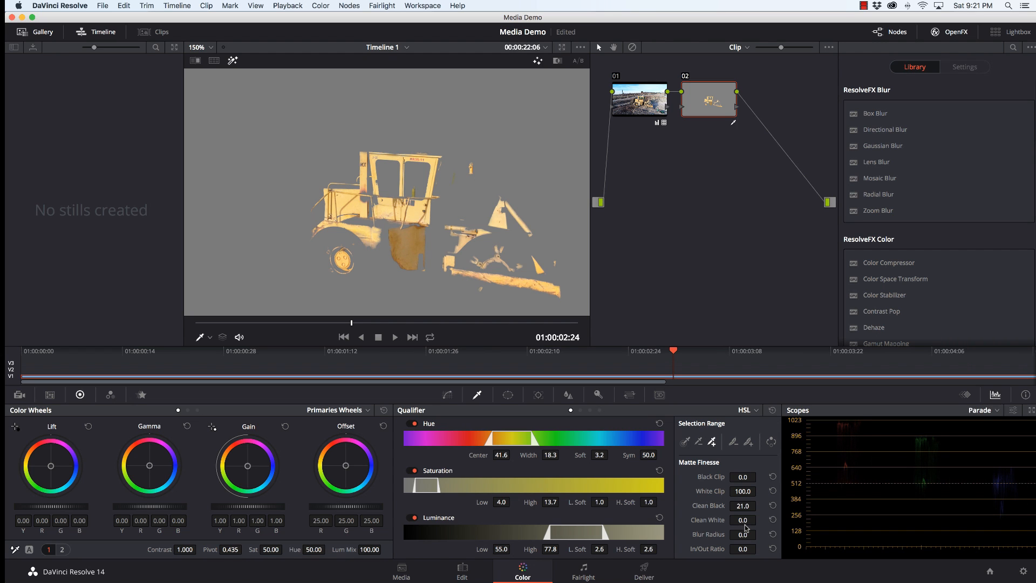
{"action": "mouse_move", "coordinate": [743, 519]}
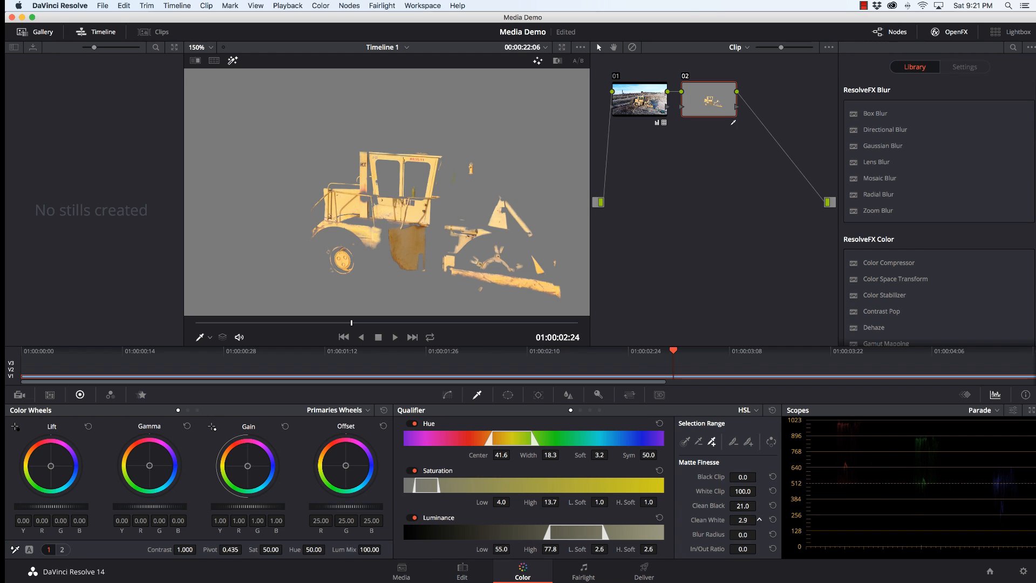
Raise Clean White to fill the remaining holes in the tractor matte.
{"action": "left_click", "coordinate": [743, 519]}
{"action": "type", "text": "11"}
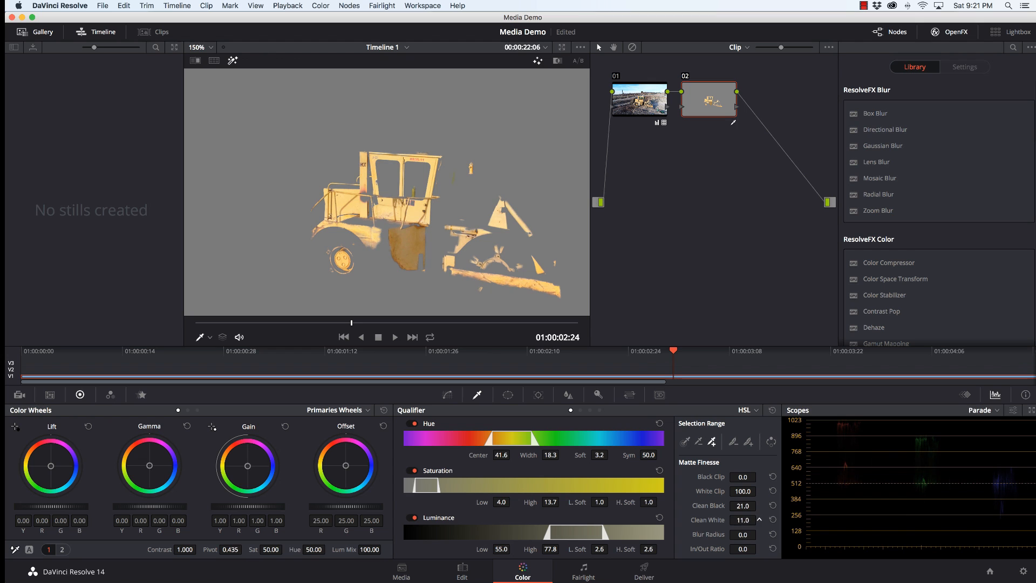
{"action": "left_click_drag", "start_coordinate": [740, 519], "coordinate": [750, 519]}
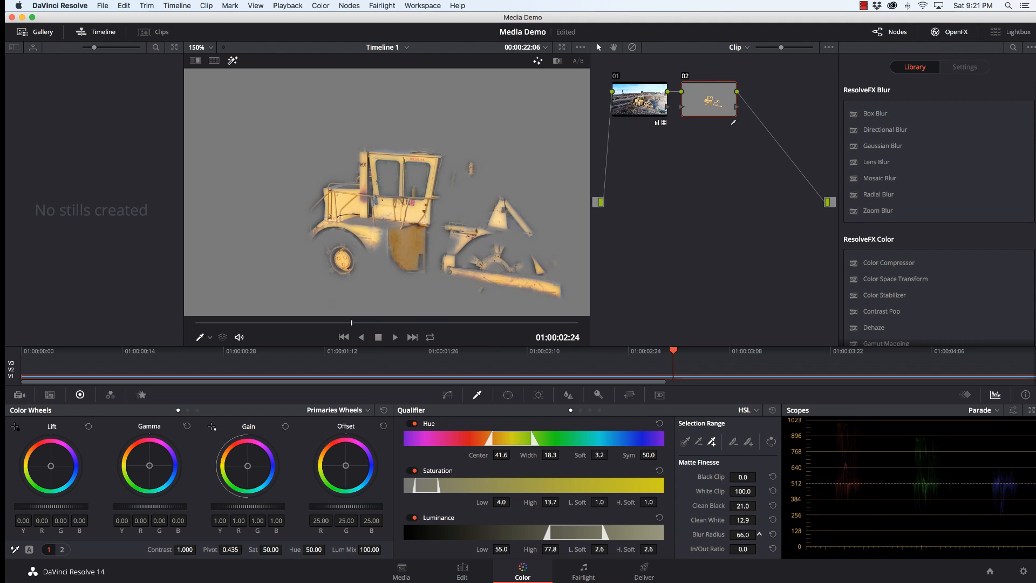
Set Blur Radius and In/Out Ratio to feather the tractor matte's edges.
{"action": "left_click", "coordinate": [759, 532]}
{"action": "type", "text": "38"}
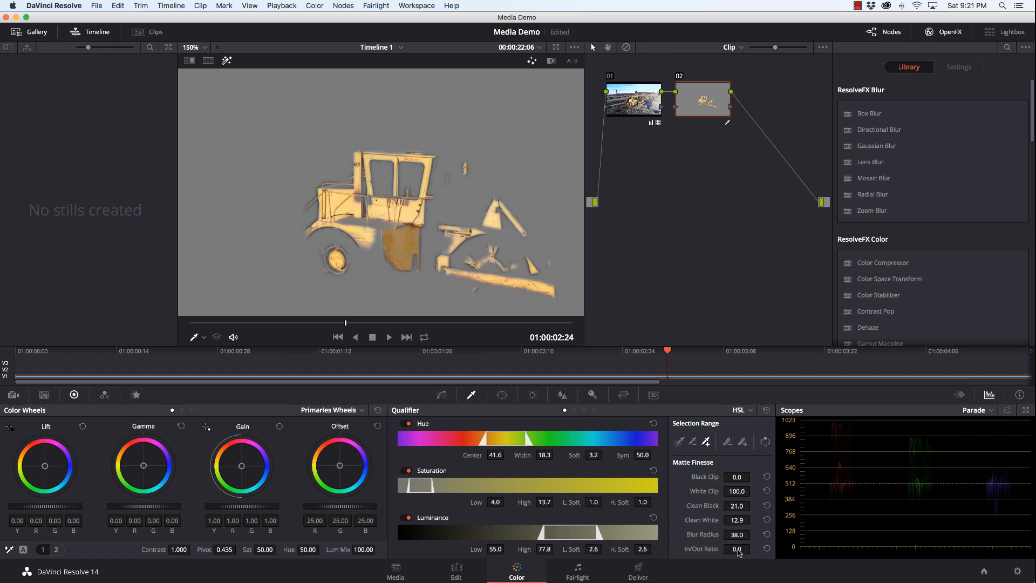
{"action": "left_click_drag", "start_coordinate": [735, 549], "coordinate": [735, 558]}
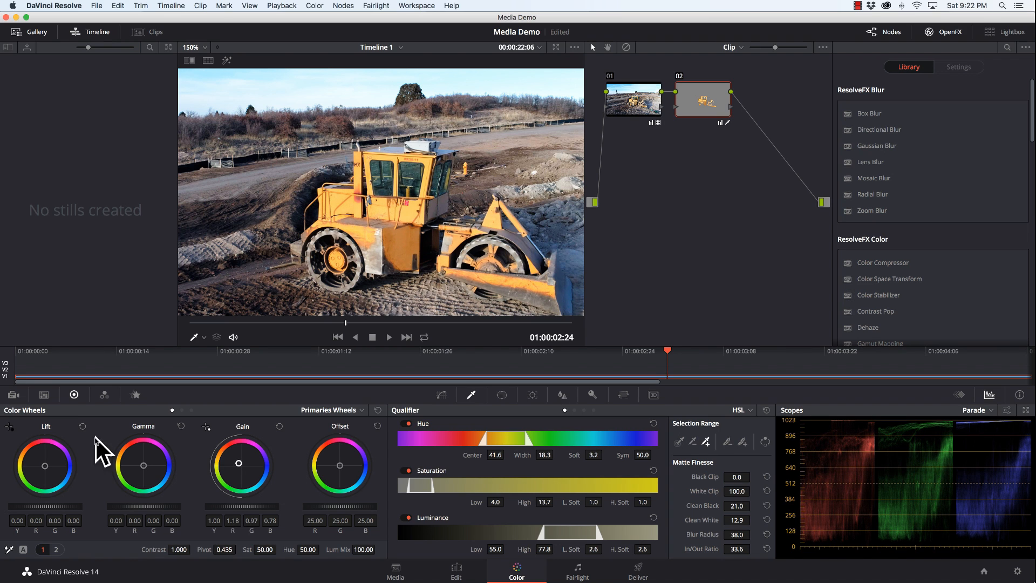
Rebalance Lift, lower Sat to 33, and push Gain toward warm orange.
{"action": "left_click_drag", "start_coordinate": [142, 466], "coordinate": [144, 464]}
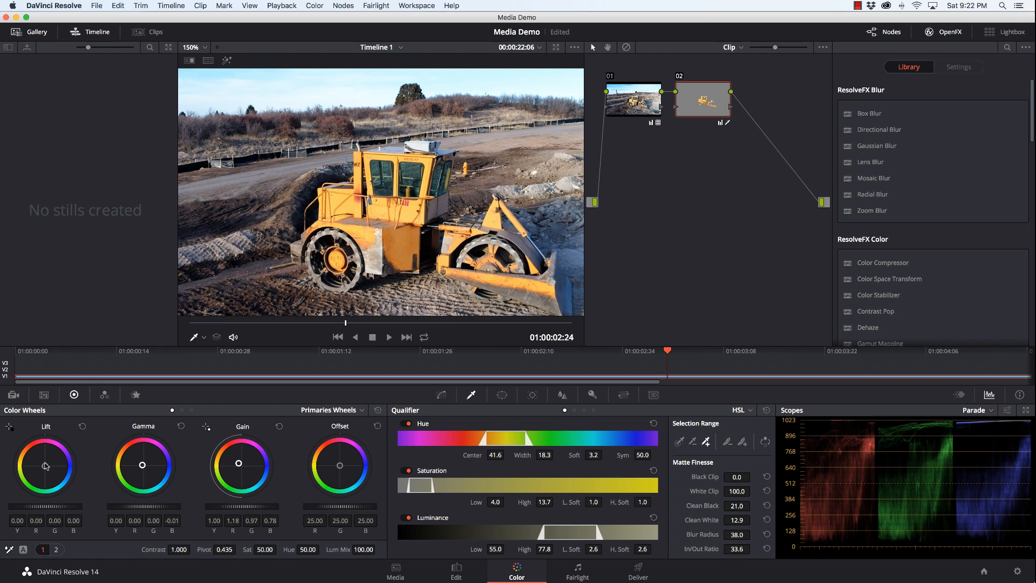
{"action": "left_click_drag", "start_coordinate": [44, 466], "coordinate": [44, 469]}
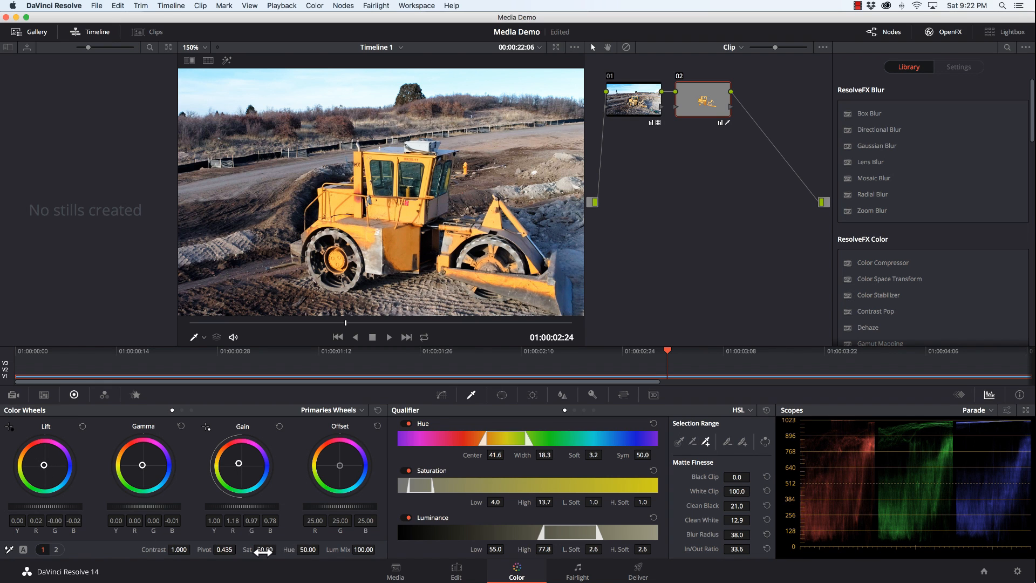
{"action": "left_click_drag", "start_coordinate": [263, 550], "coordinate": [245, 550]}
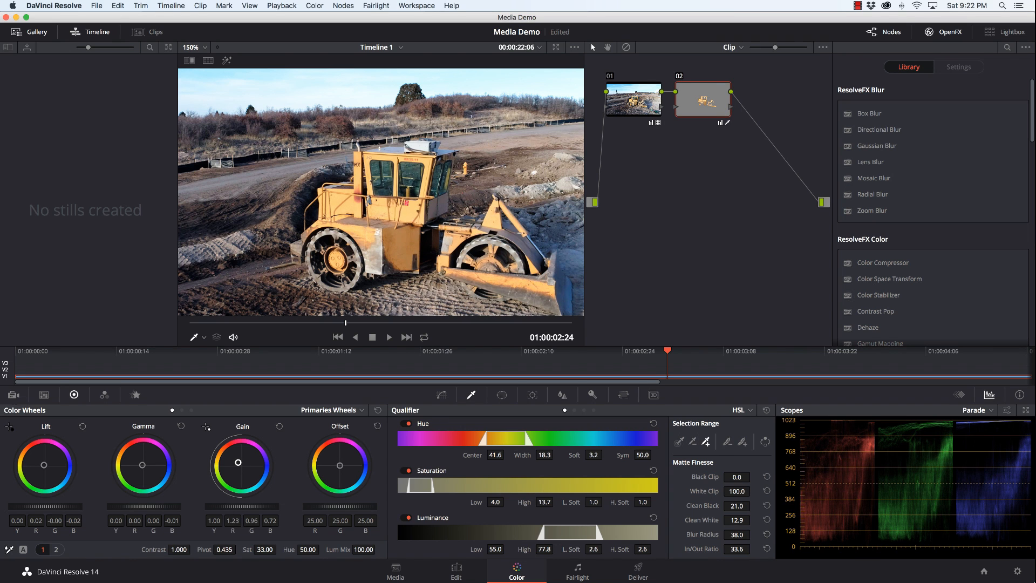
{"action": "left_click_drag", "start_coordinate": [143, 464], "coordinate": [127, 460]}
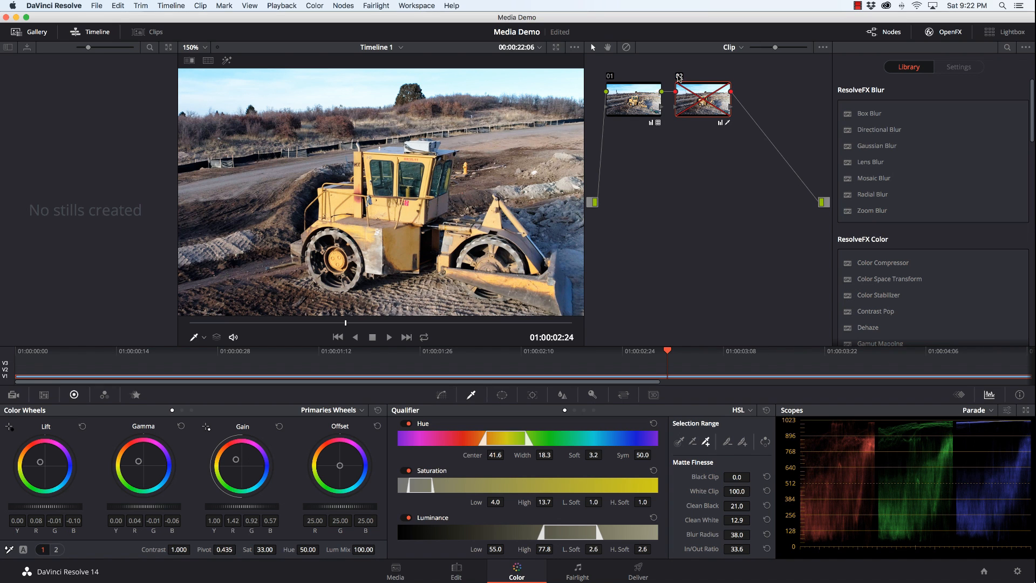
{"action": "mouse_move", "coordinate": [231, 460]}
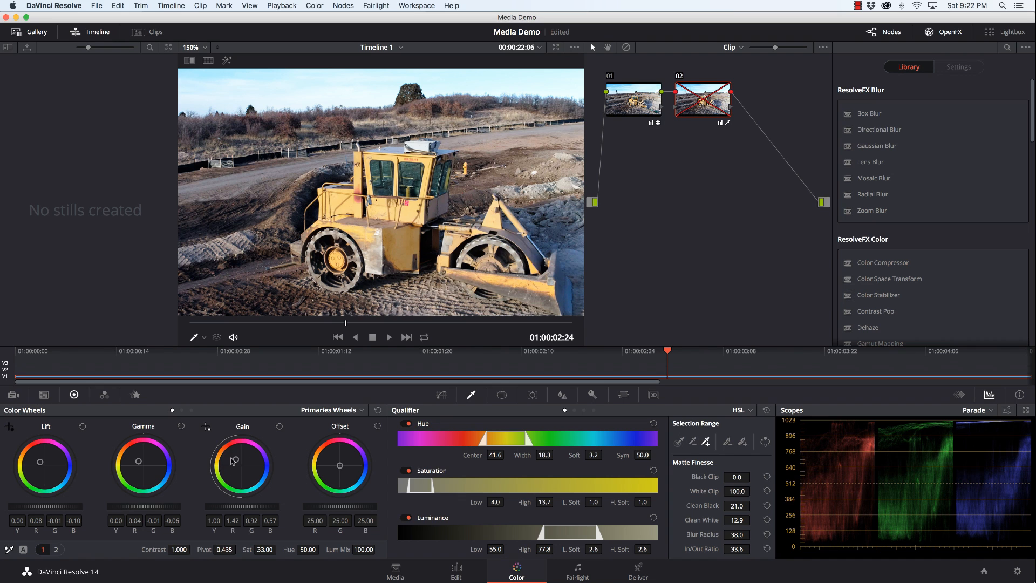
Rebalance Gain and push Offset toward yellow on wheels page 2.
{"action": "left_click_drag", "start_coordinate": [233, 461], "coordinate": [226, 466]}
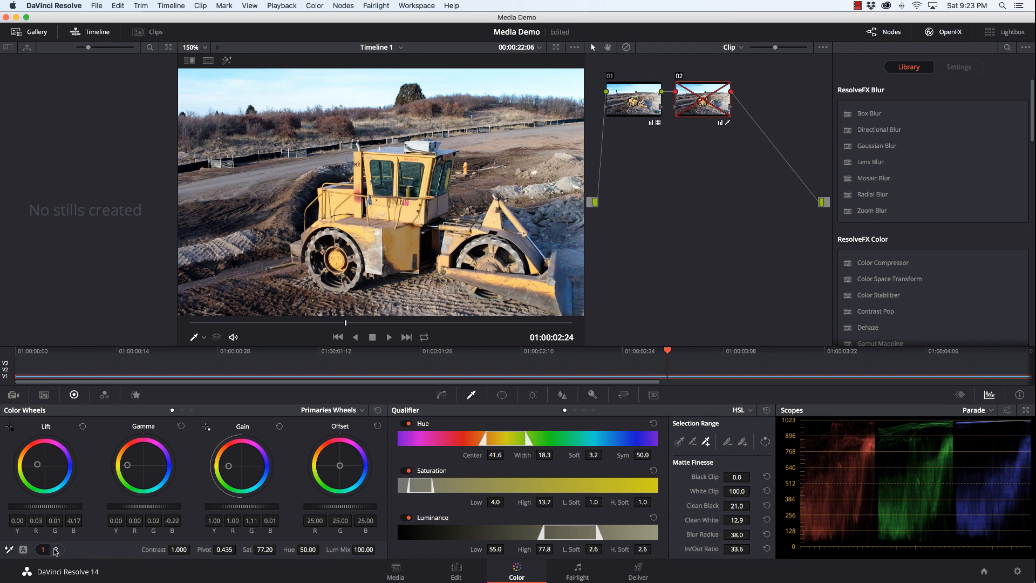
{"action": "left_click", "coordinate": [56, 549]}
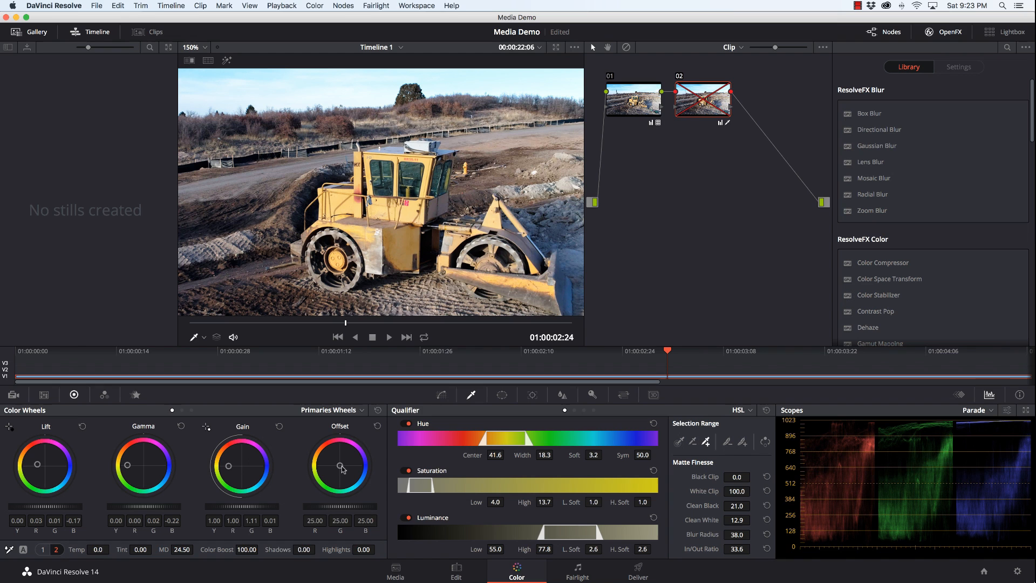
{"action": "left_click_drag", "start_coordinate": [343, 466], "coordinate": [321, 464]}
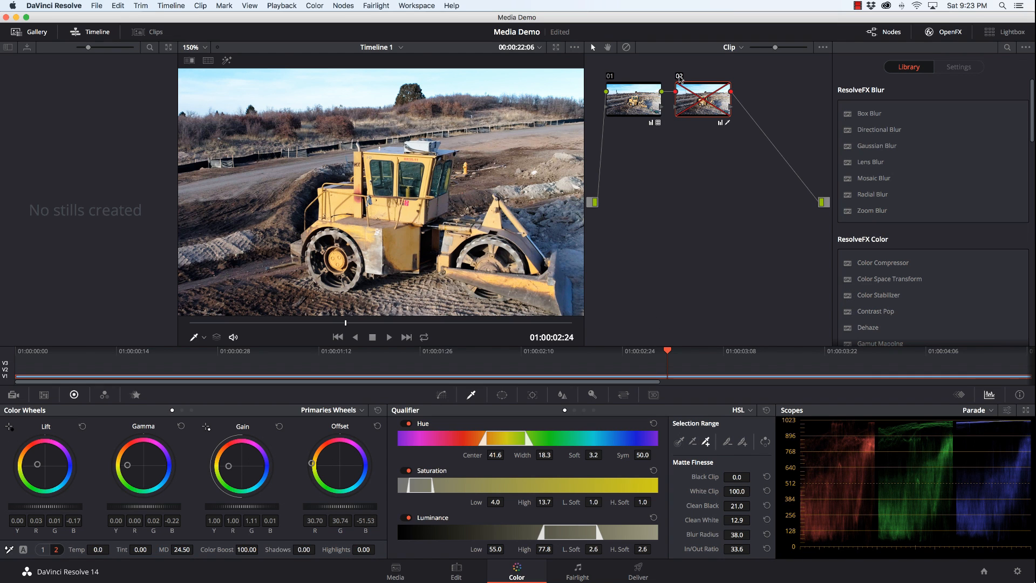
Re-enable node 02 and fine-tune Gain on an earlier frame of the clip.
{"action": "left_click", "coordinate": [702, 98]}
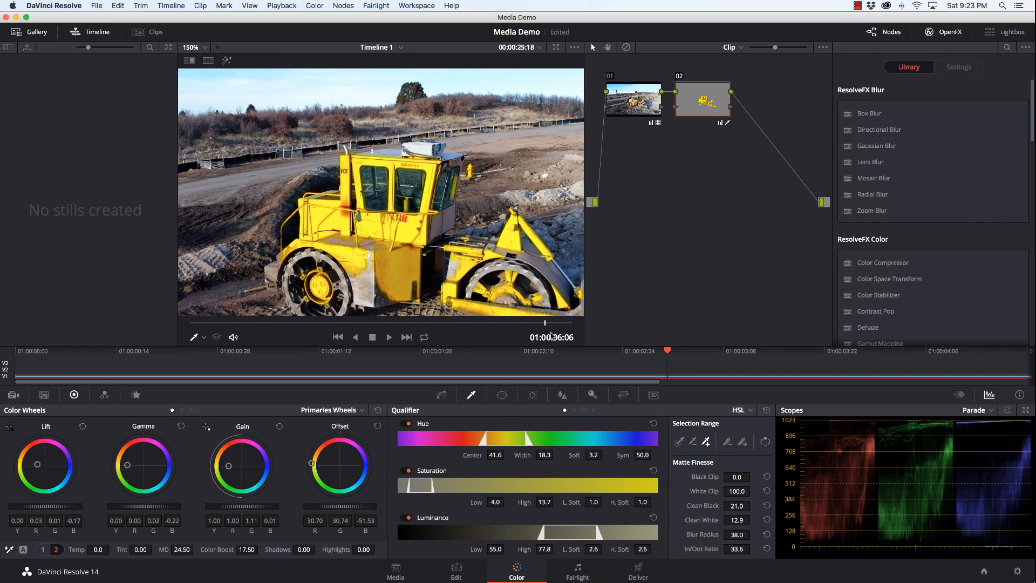
{"action": "left_click", "coordinate": [337, 336]}
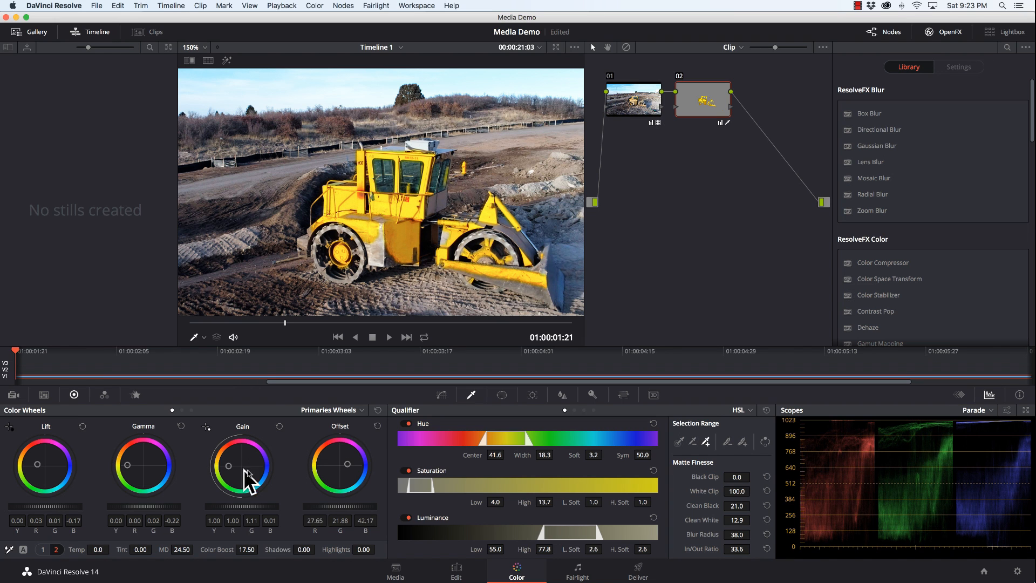
{"action": "left_click_drag", "start_coordinate": [239, 465], "coordinate": [240, 466]}
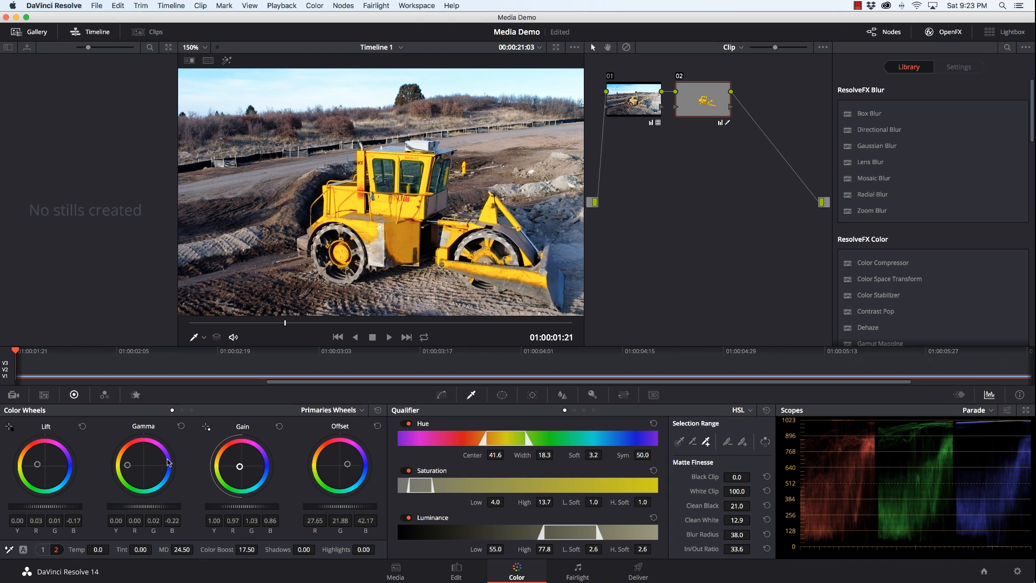
{"action": "mouse_move", "coordinate": [164, 464]}
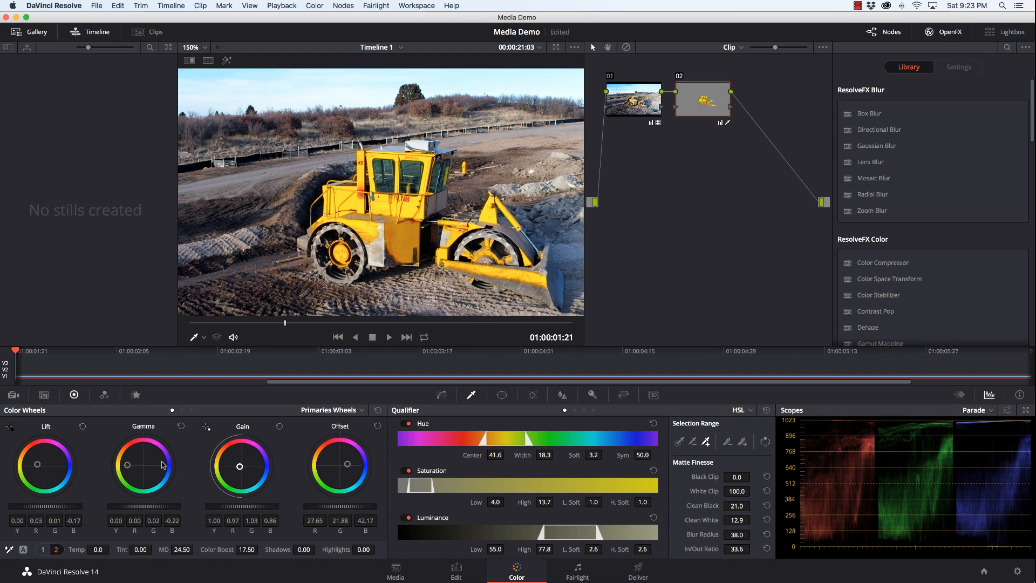
{"action": "mouse_move", "coordinate": [162, 466]}
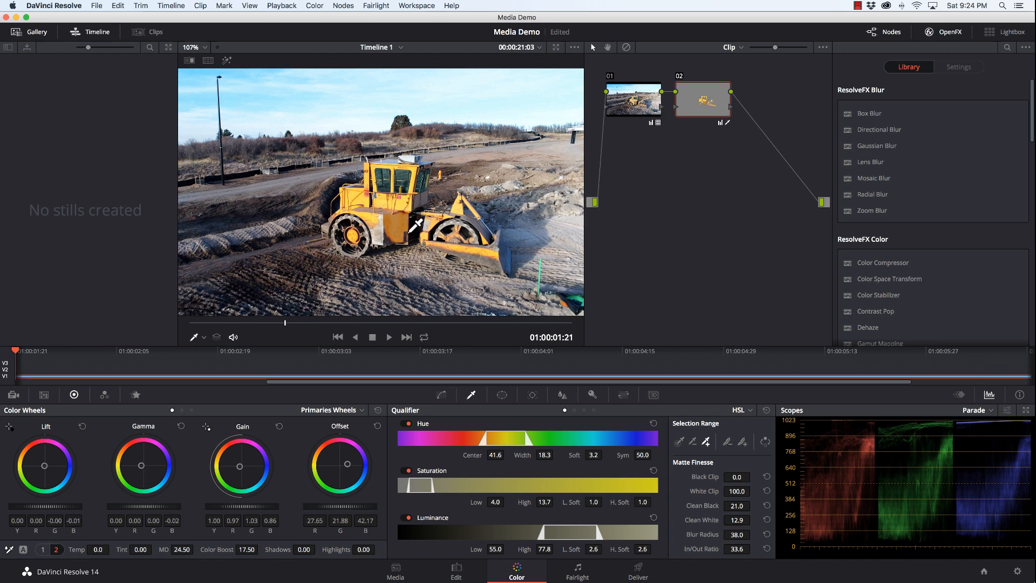
Bring up the context menu for qualifier node 02 in the Node Editor.
{"action": "right_click", "coordinate": [702, 101]}
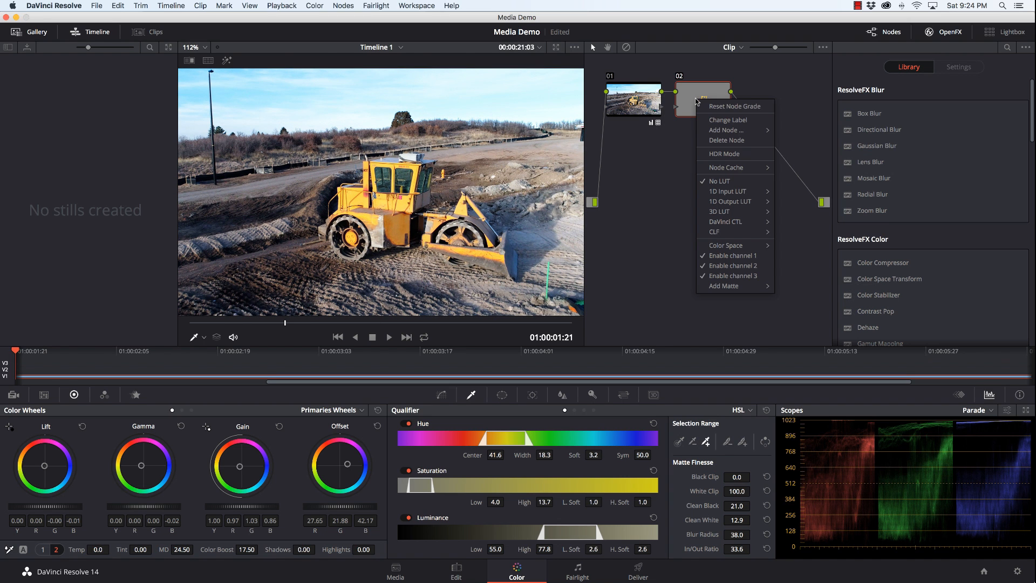
{"action": "mouse_move", "coordinate": [726, 129]}
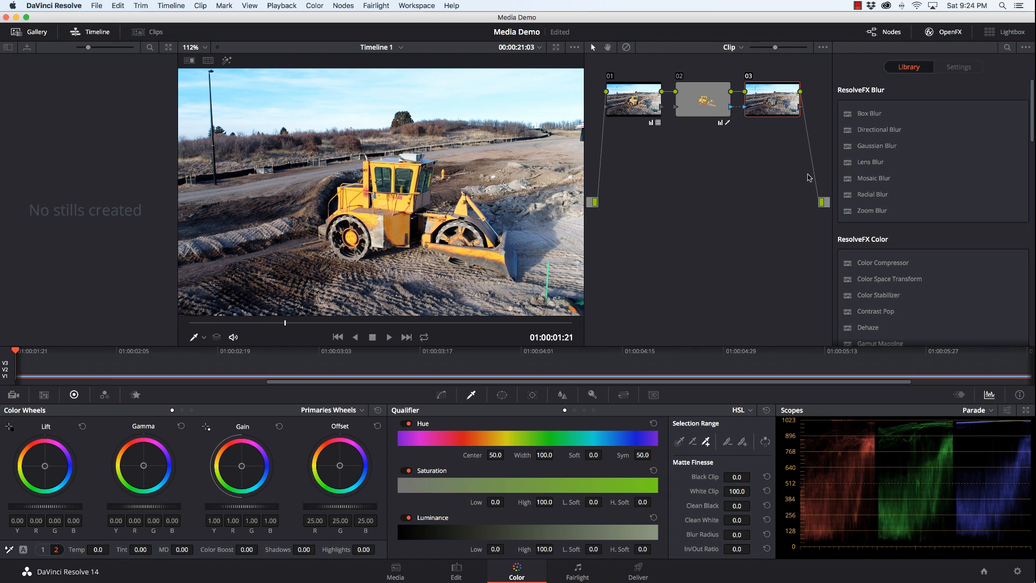
{"action": "mouse_move", "coordinate": [158, 560]}
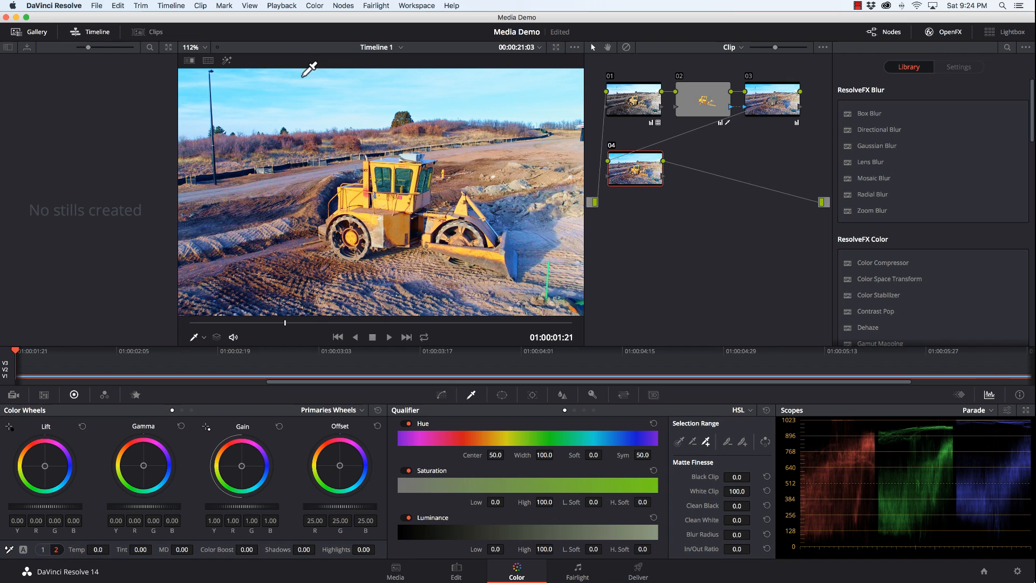
{"action": "mouse_move", "coordinate": [669, 398]}
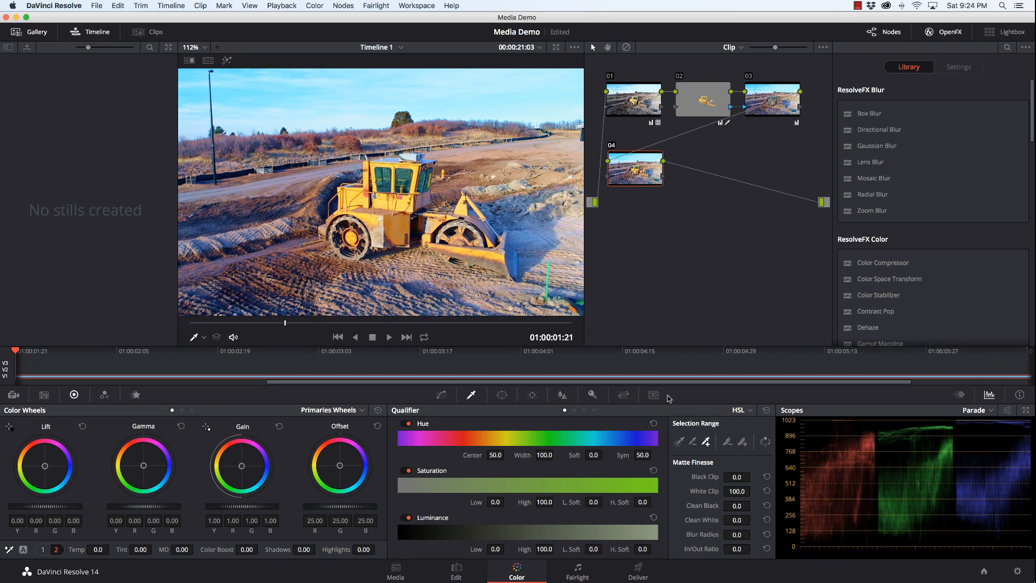
{"action": "mouse_move", "coordinate": [742, 415]}
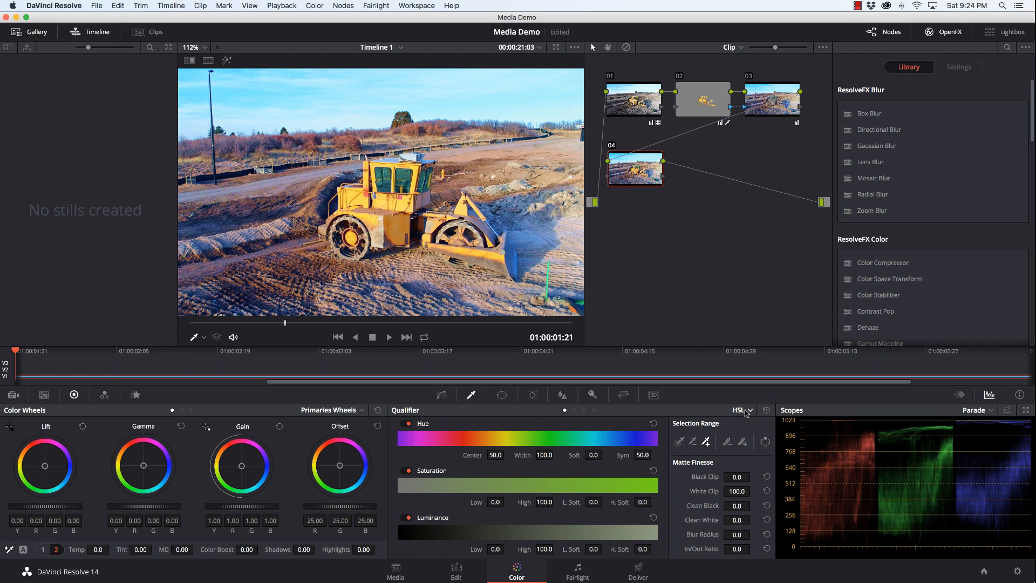
Switch node 04's qualifier mode from HSL to 3D.
{"action": "left_click", "coordinate": [742, 410]}
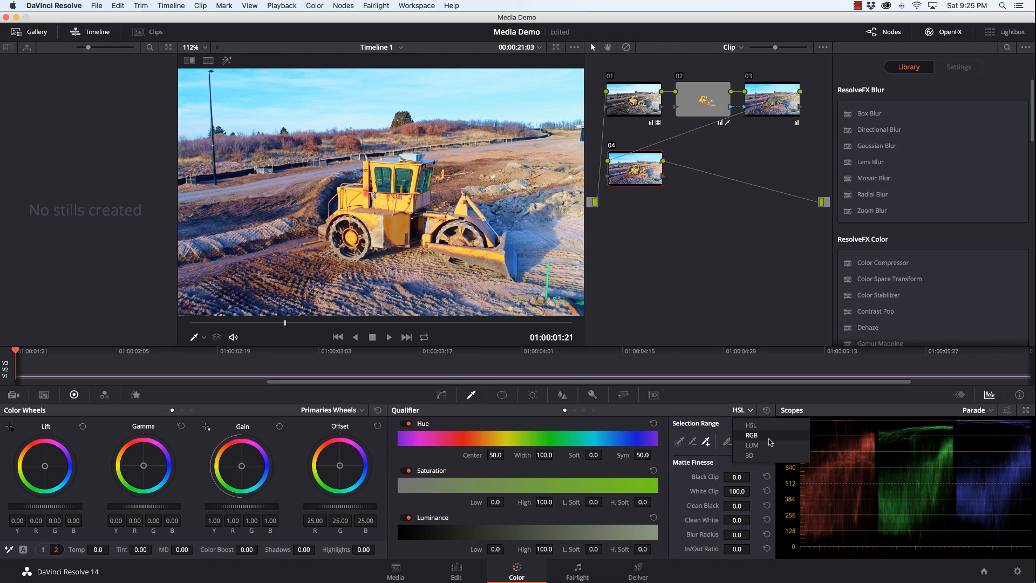
{"action": "mouse_move", "coordinate": [766, 446]}
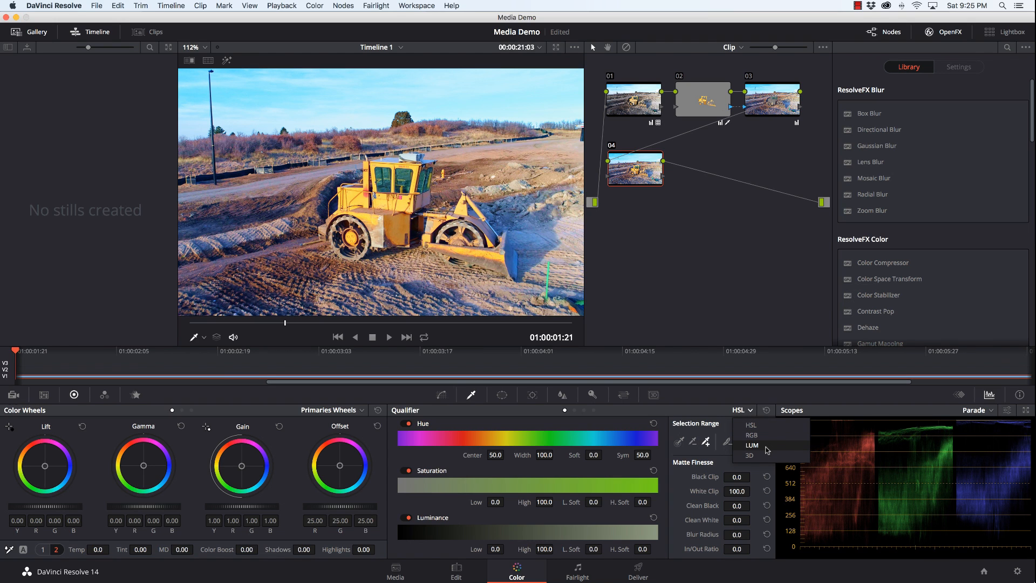
{"action": "mouse_move", "coordinate": [765, 455]}
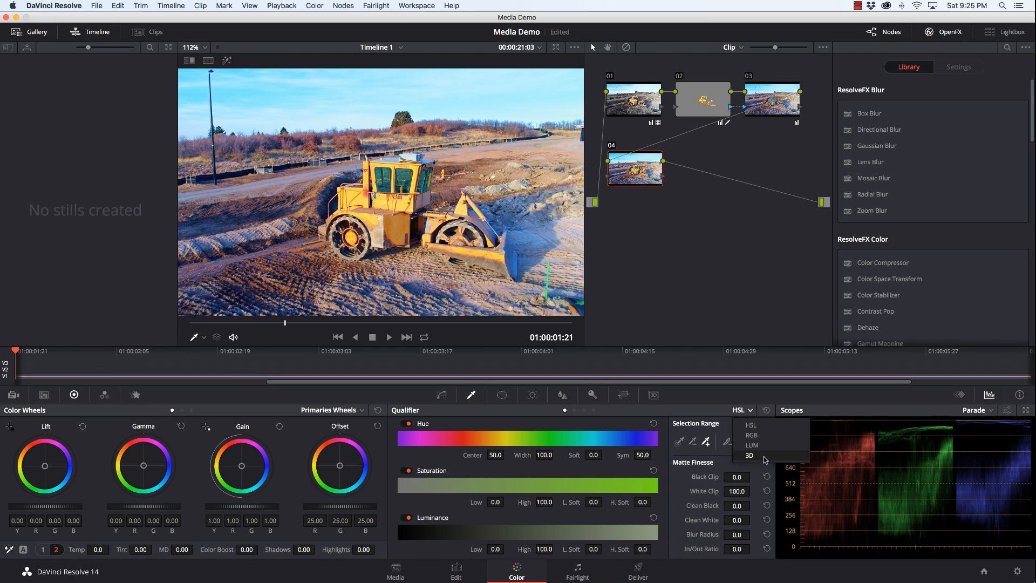
{"action": "left_click", "coordinate": [749, 456]}
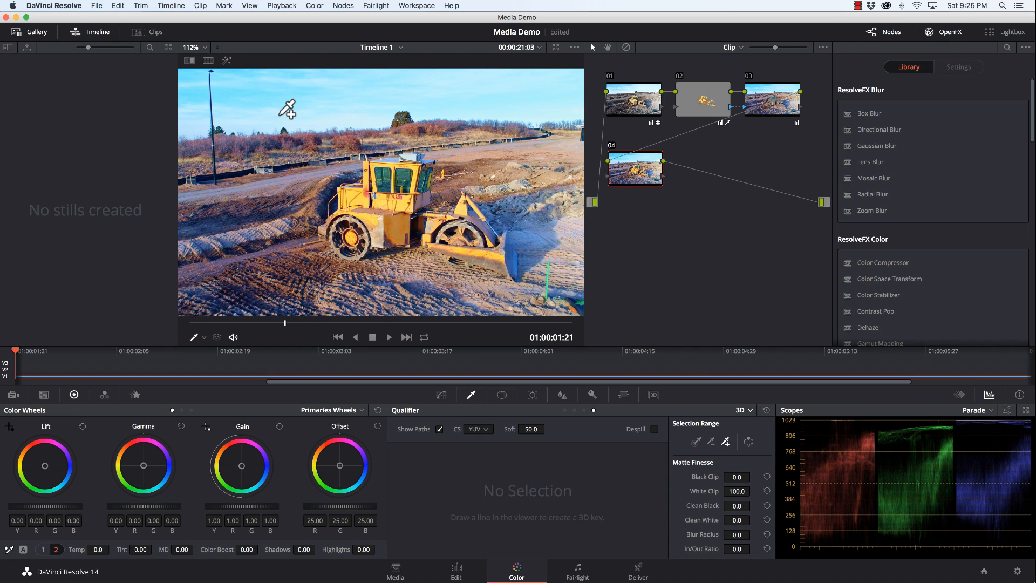
{"action": "mouse_move", "coordinate": [301, 131]}
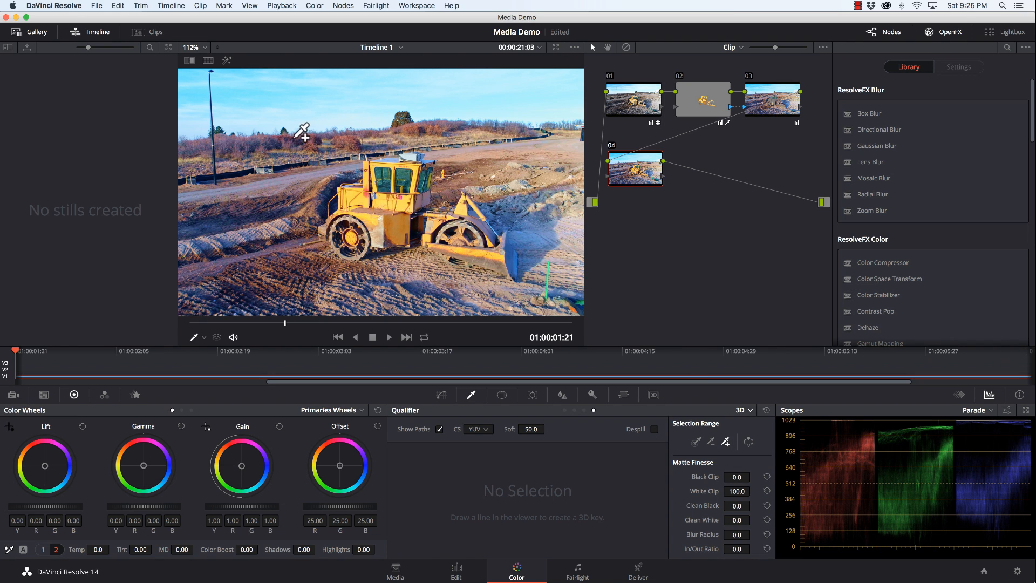
Draw 3D qualifier strokes across the sky to key it, and move node 04 lower.
{"action": "left_click_drag", "start_coordinate": [302, 132], "coordinate": [277, 92]}
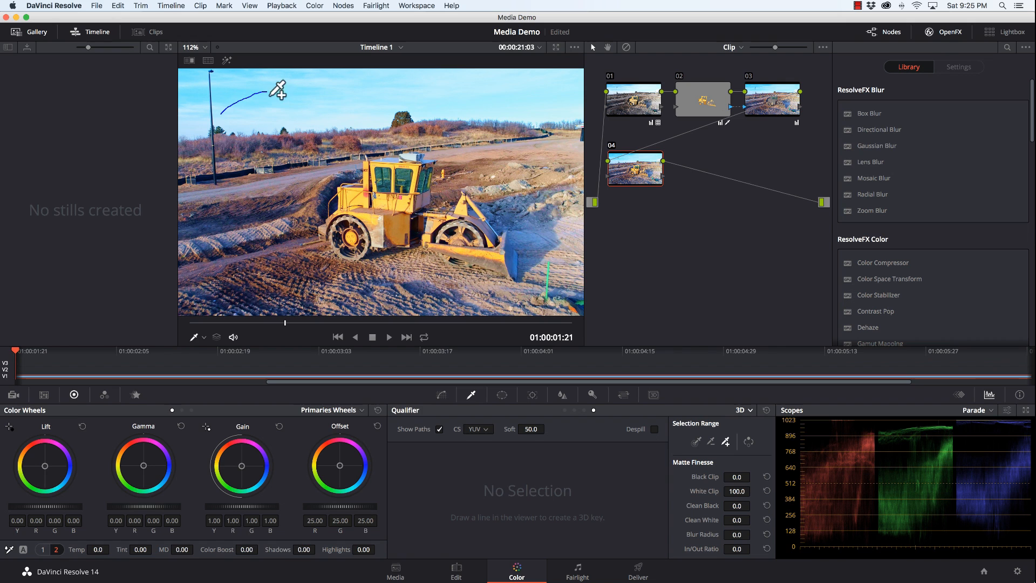
{"action": "left_click_drag", "start_coordinate": [277, 90], "coordinate": [470, 93]}
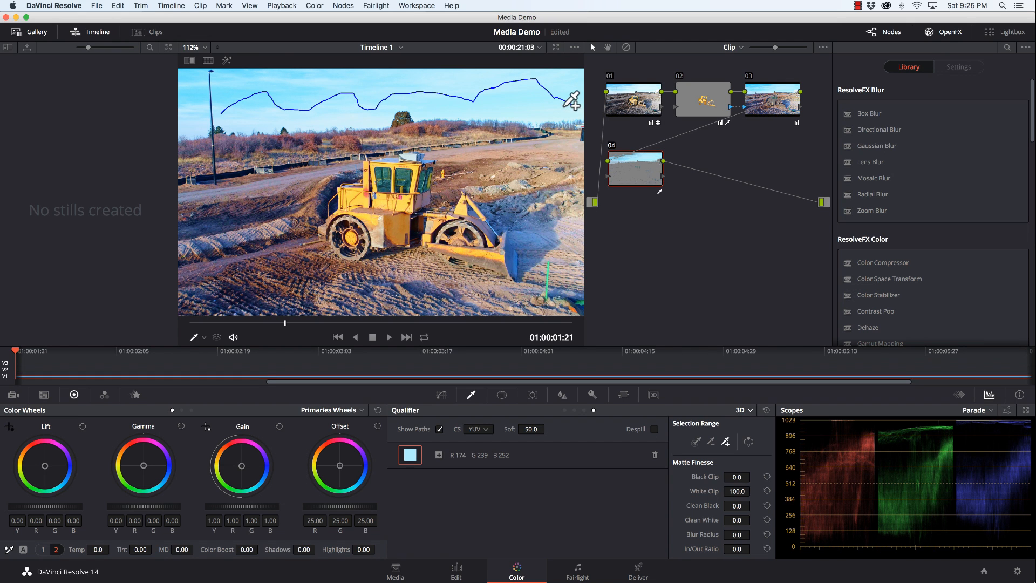
{"action": "mouse_move", "coordinate": [287, 72]}
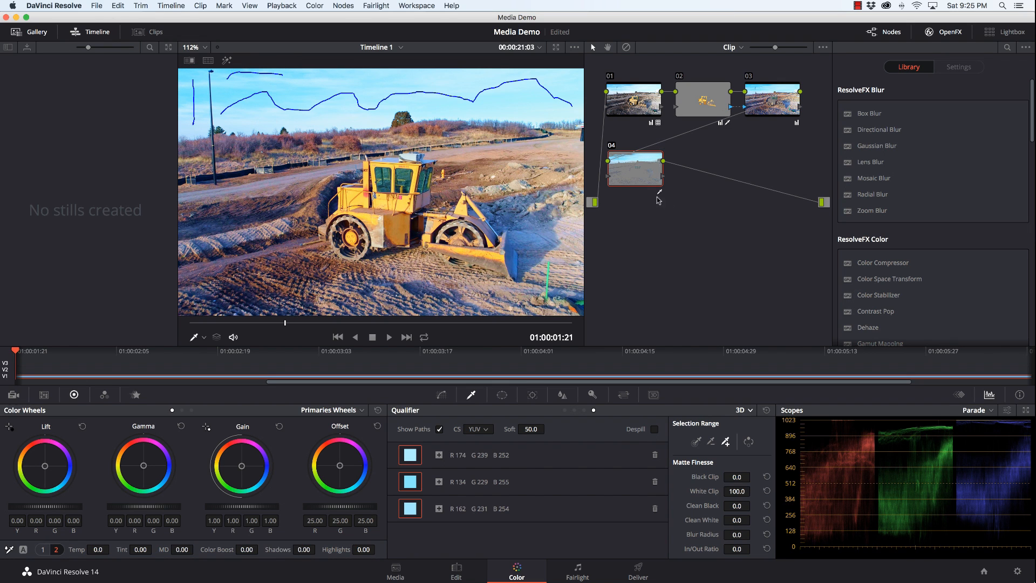
{"action": "left_click_drag", "start_coordinate": [635, 168], "coordinate": [731, 192]}
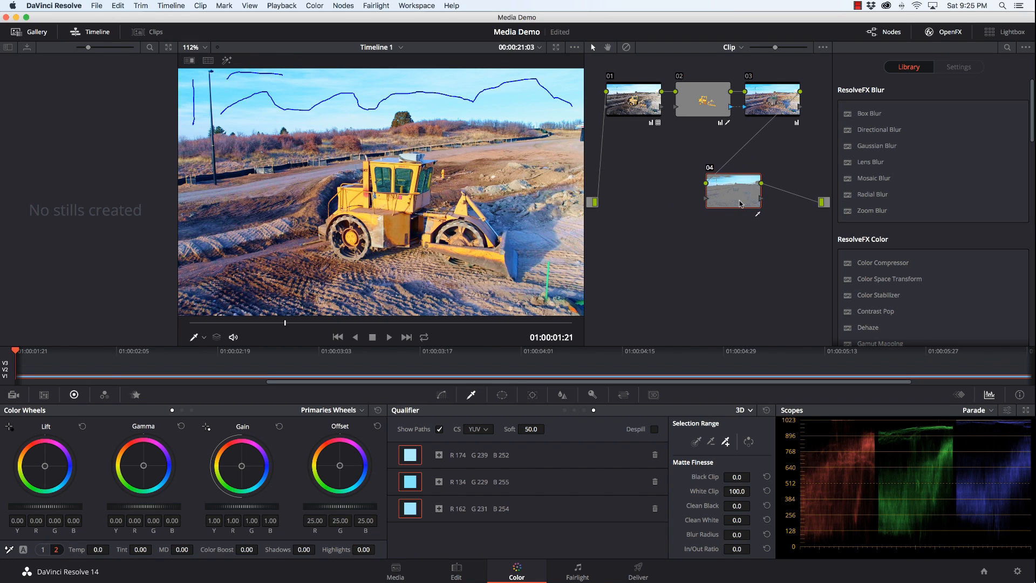
{"action": "mouse_move", "coordinate": [662, 270]}
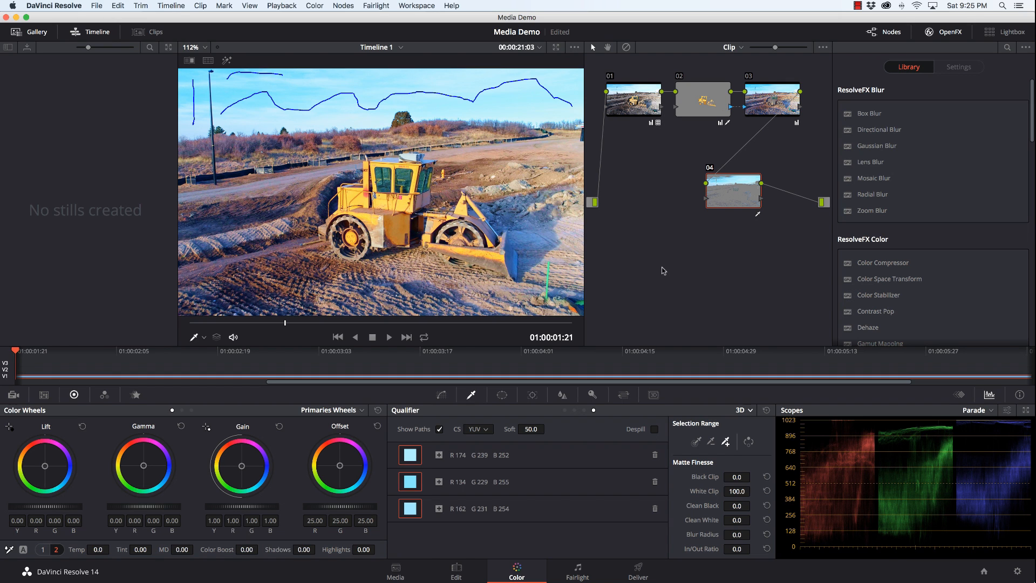
{"action": "mouse_move", "coordinate": [250, 477]}
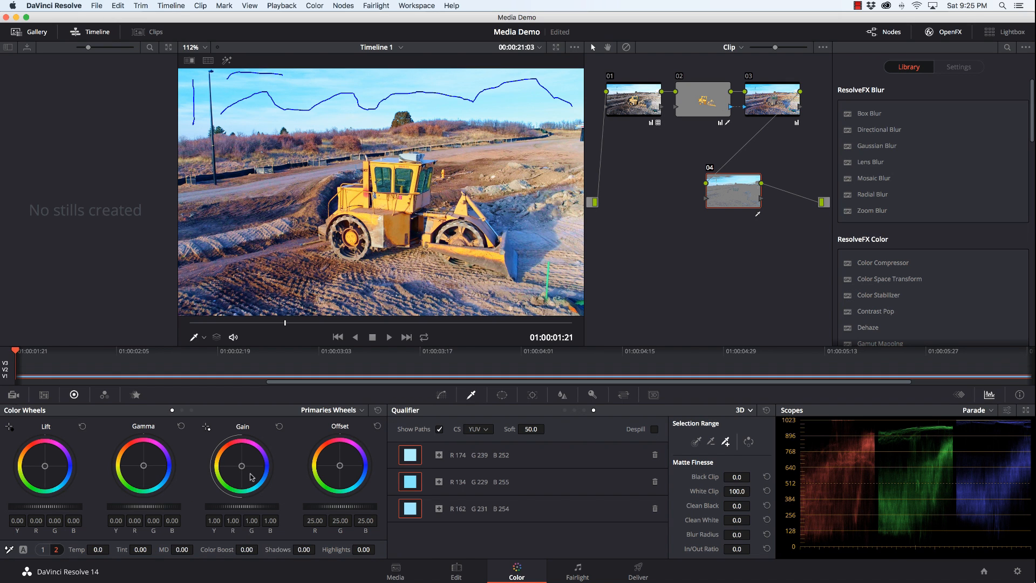
Push Gain and Offset toward blue on the sky node and rebalance its colour for a deeper saturated sky.
{"action": "left_click_drag", "start_coordinate": [242, 466], "coordinate": [251, 467]}
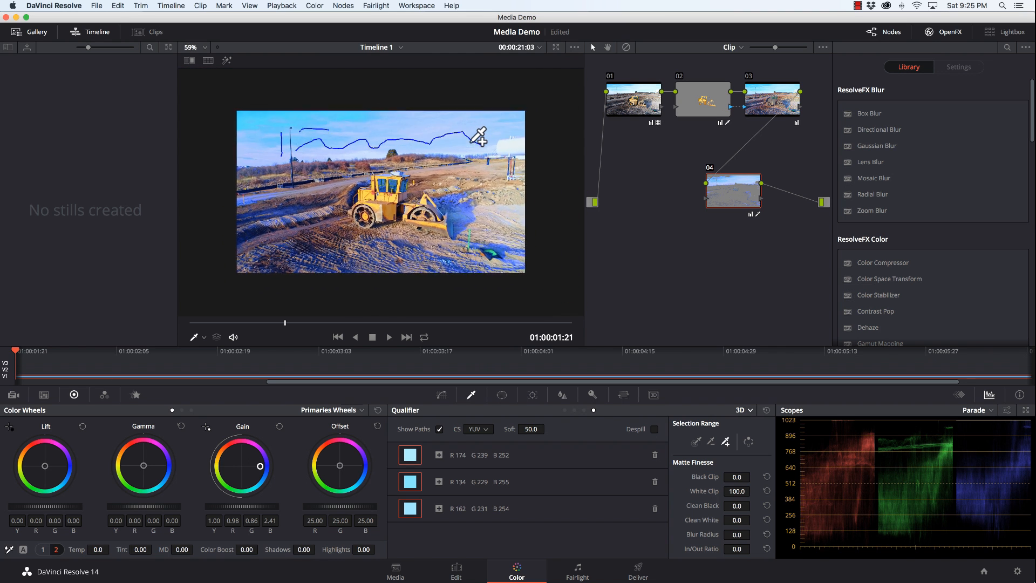
{"action": "left_click", "coordinate": [204, 47]}
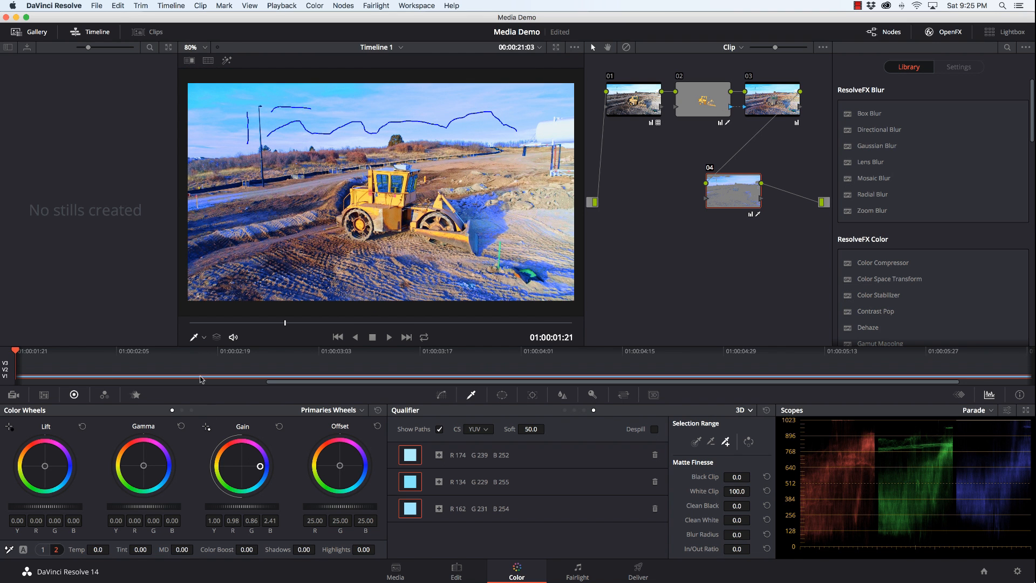
{"action": "left_click_drag", "start_coordinate": [241, 466], "coordinate": [251, 466]}
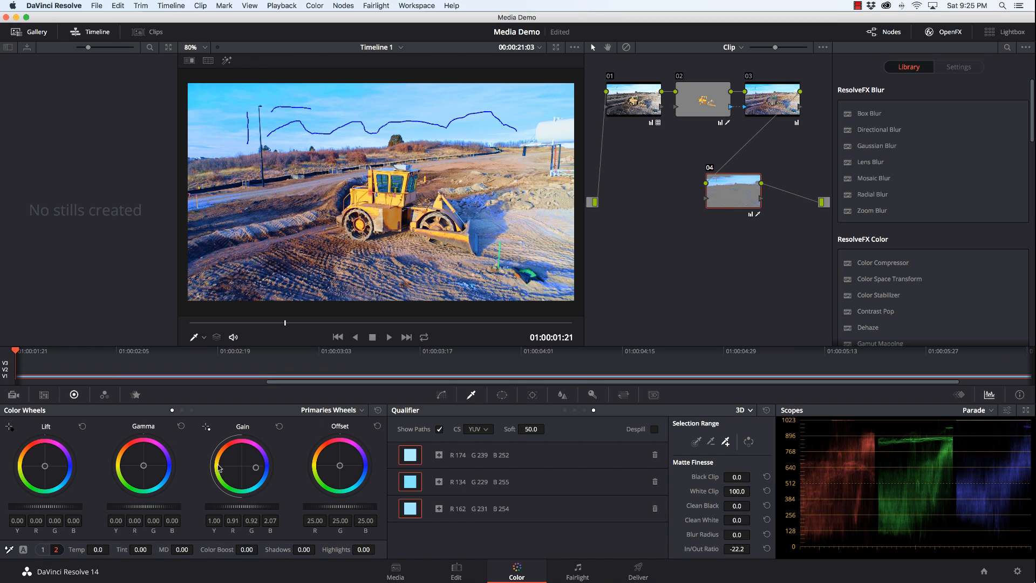
{"action": "left_click_drag", "start_coordinate": [143, 466], "coordinate": [158, 466]}
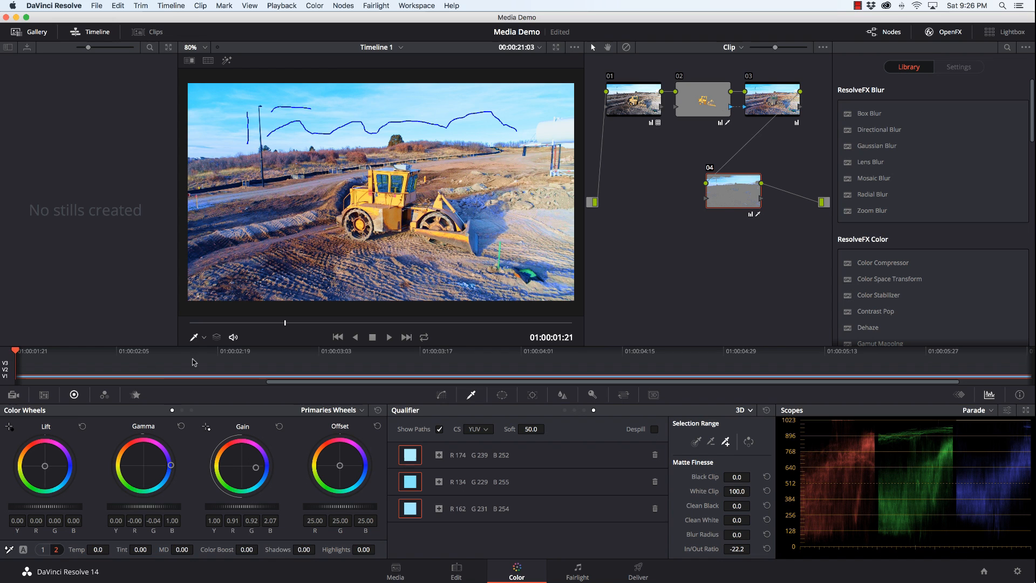
{"action": "mouse_move", "coordinate": [47, 466]}
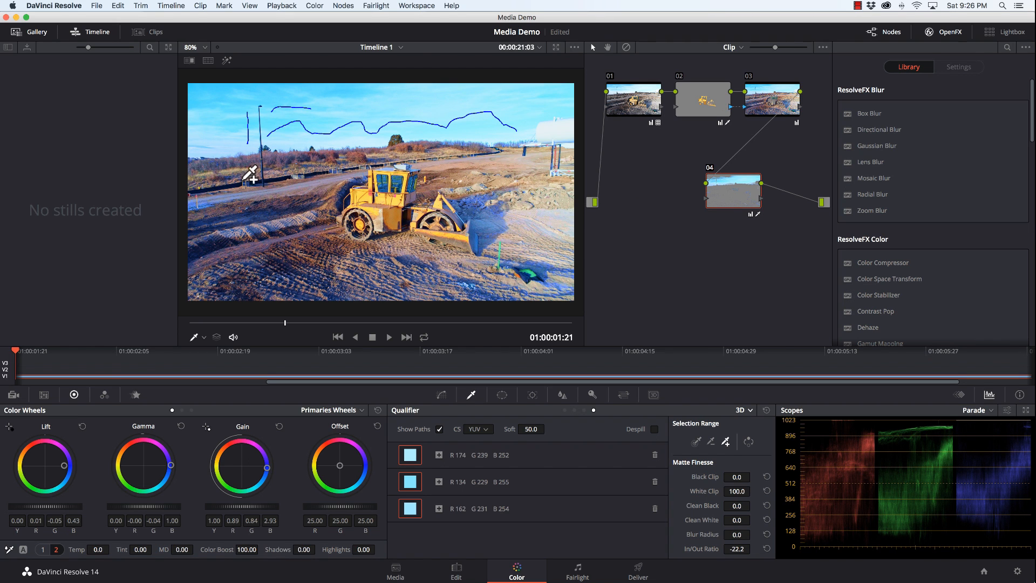
{"action": "mouse_move", "coordinate": [547, 253]}
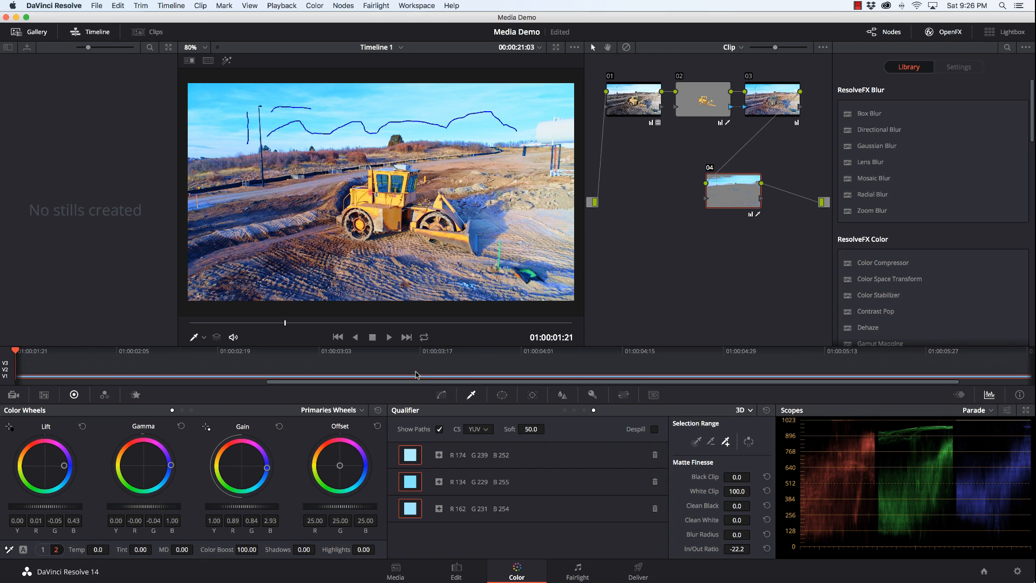
{"action": "left_click_drag", "start_coordinate": [340, 468], "coordinate": [340, 464]}
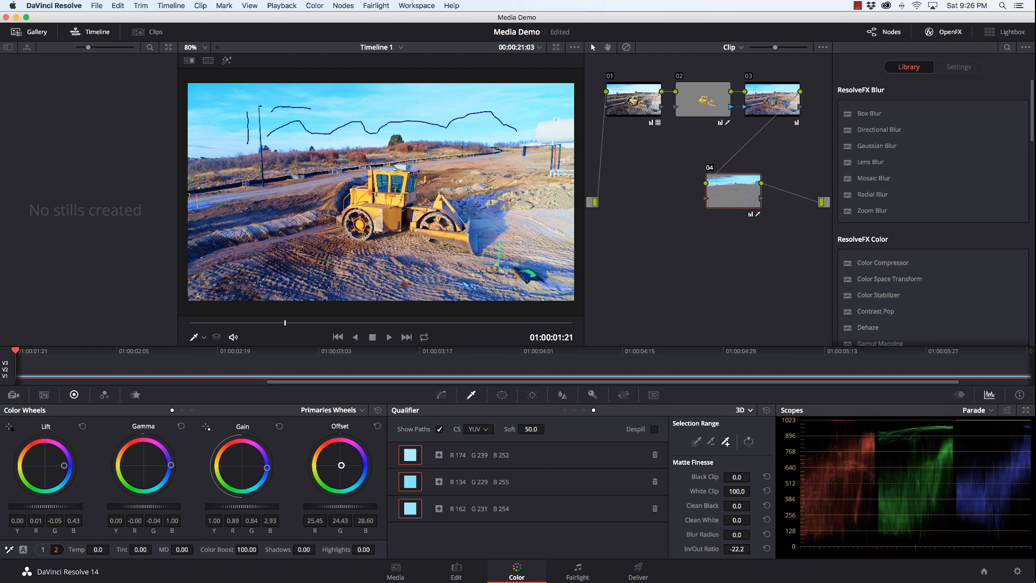
{"action": "left_click_drag", "start_coordinate": [341, 465], "coordinate": [349, 463]}
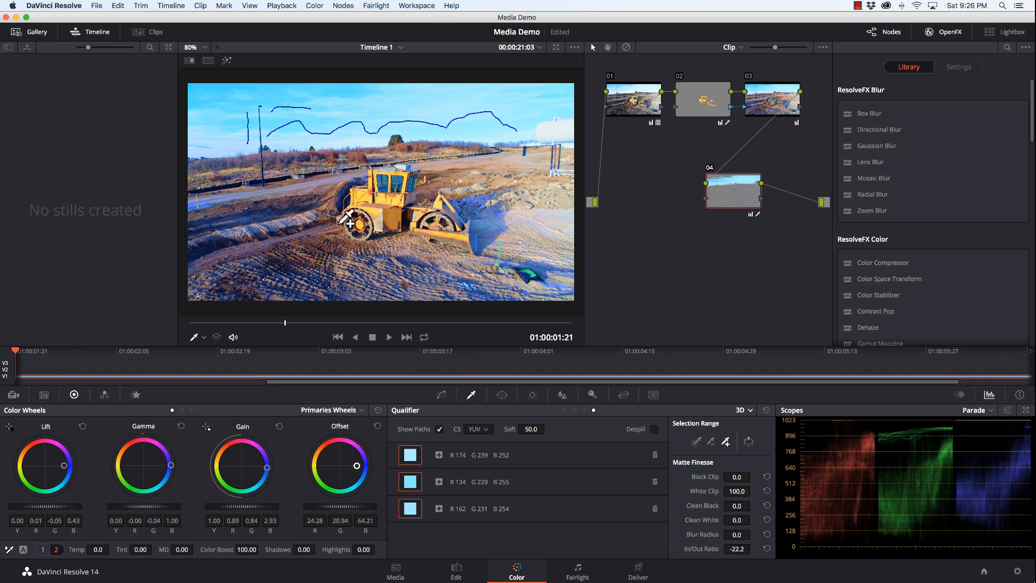
{"action": "mouse_move", "coordinate": [514, 142]}
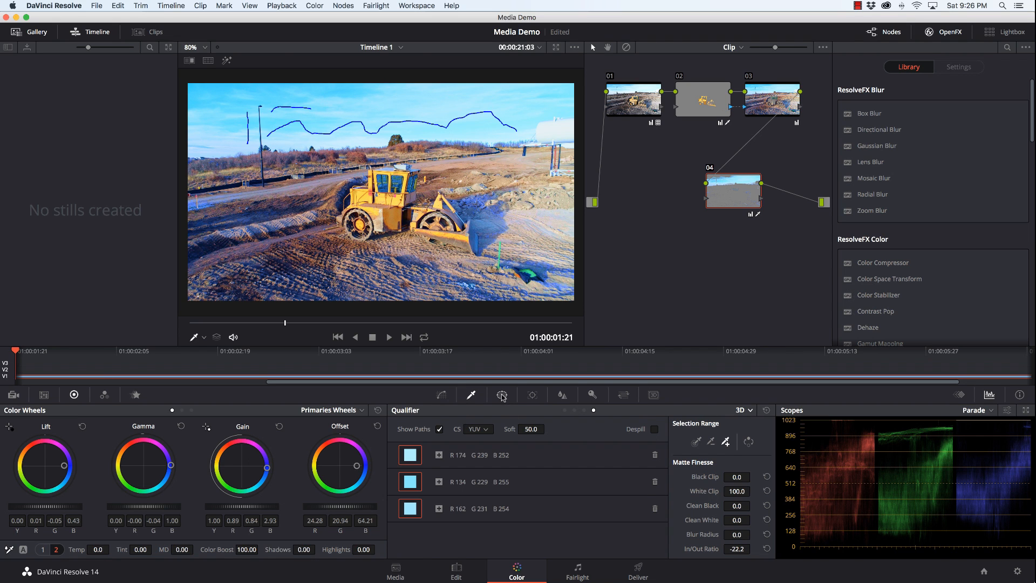
Bring up the Window palette to mask node 04's sky with a power window.
{"action": "left_click", "coordinate": [502, 395]}
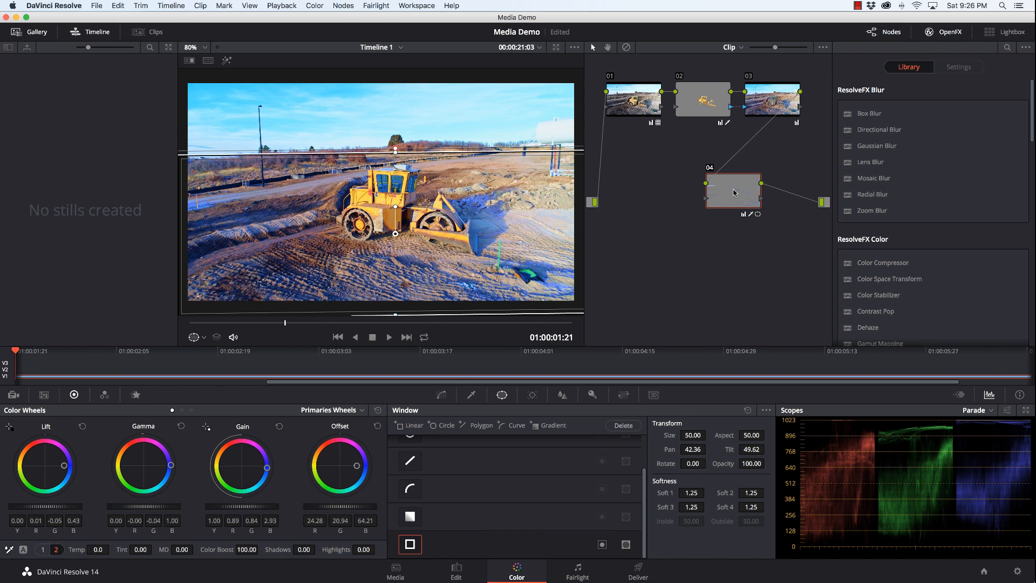
{"action": "mouse_move", "coordinate": [456, 267]}
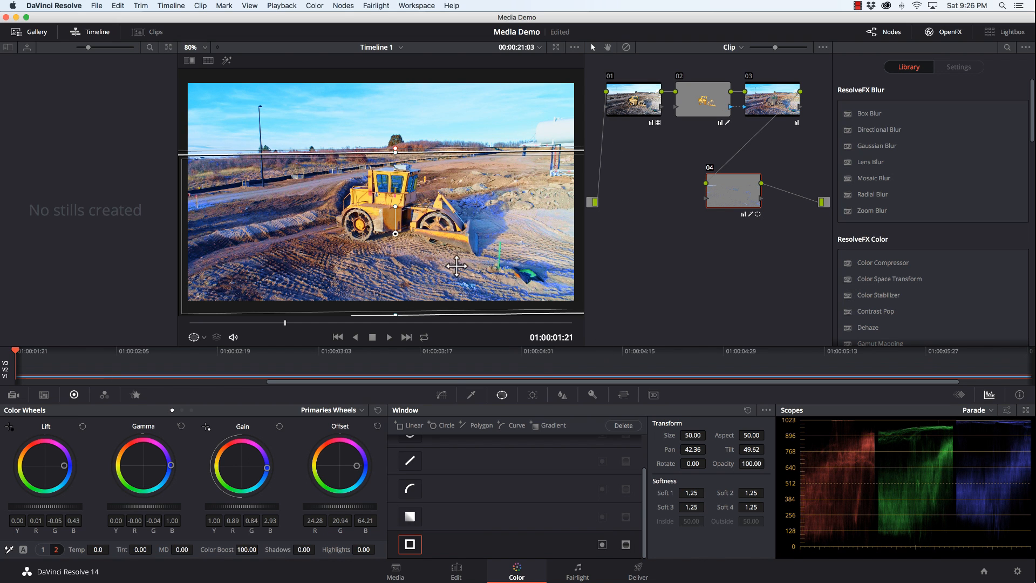
{"action": "mouse_move", "coordinate": [455, 280]}
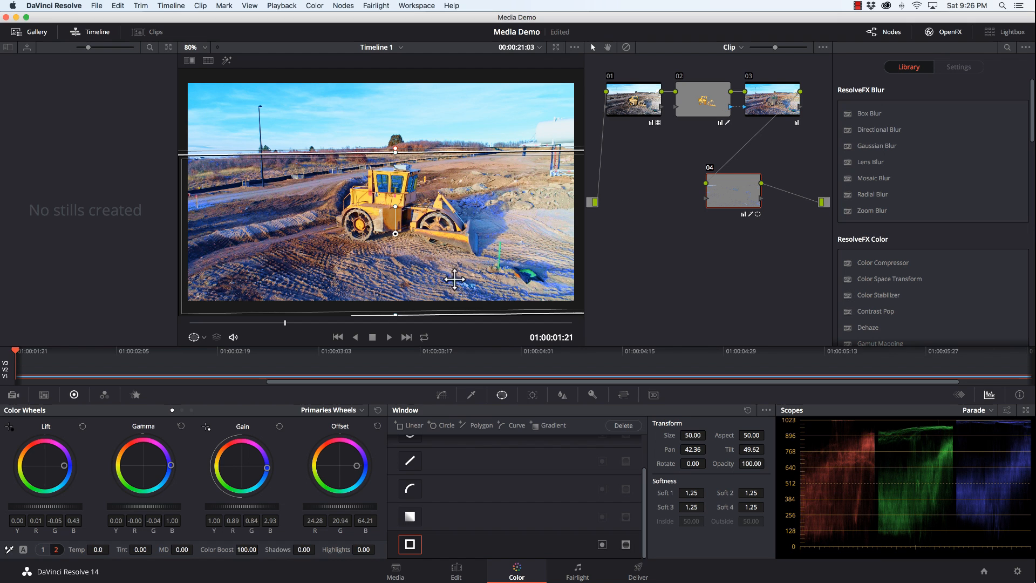